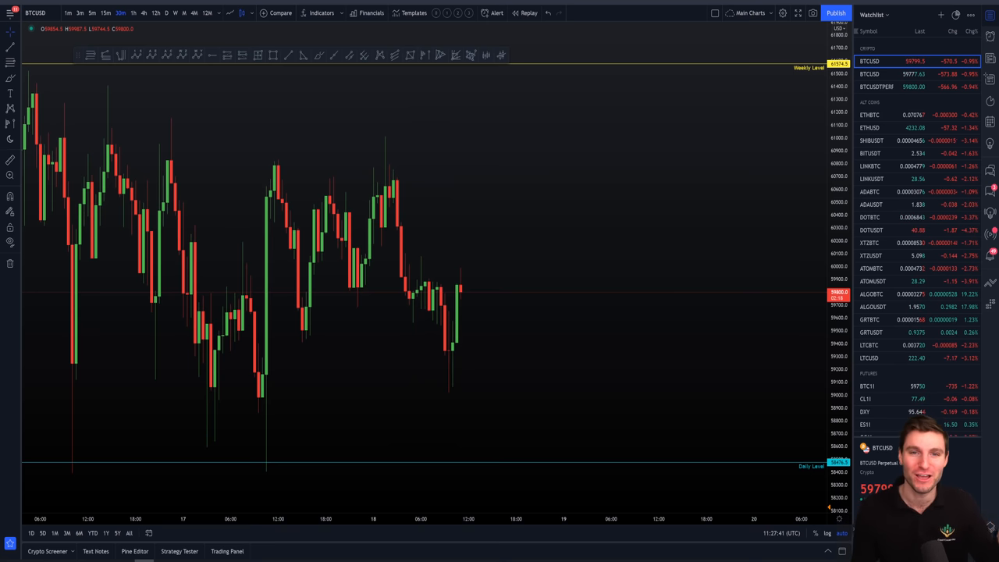
pyautogui.moveTo(648, 297)
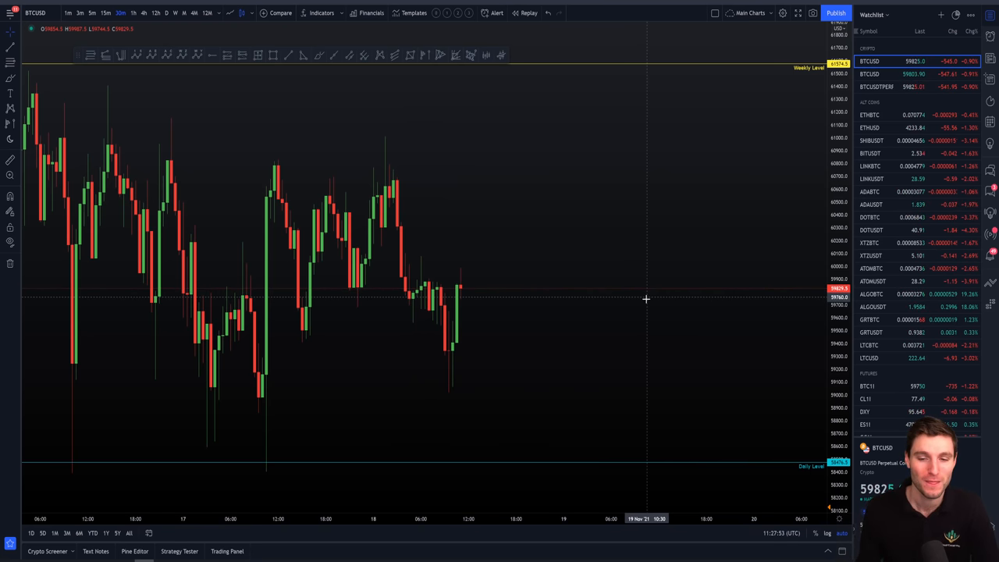
pyautogui.moveTo(451, 305)
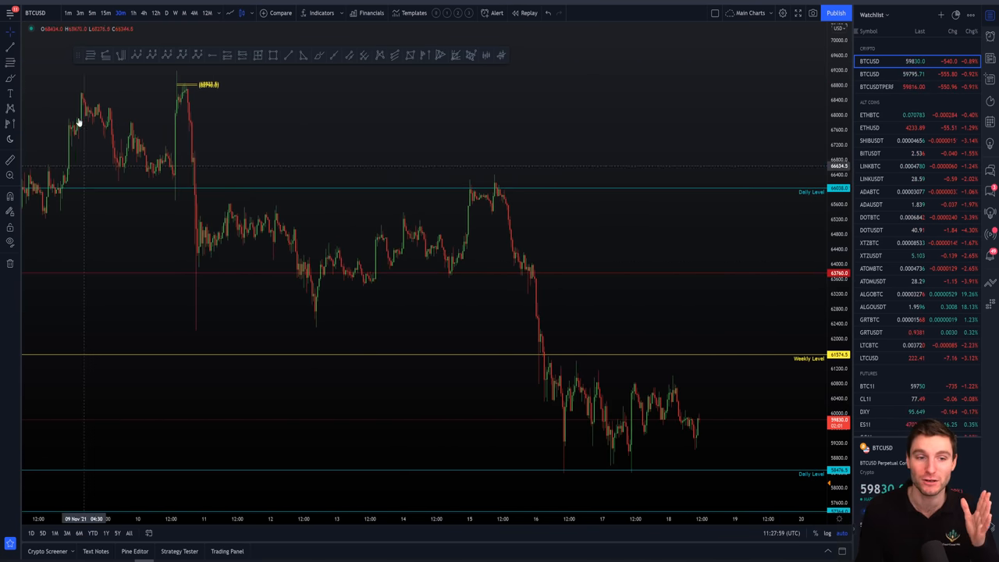
pyautogui.moveTo(164, 170)
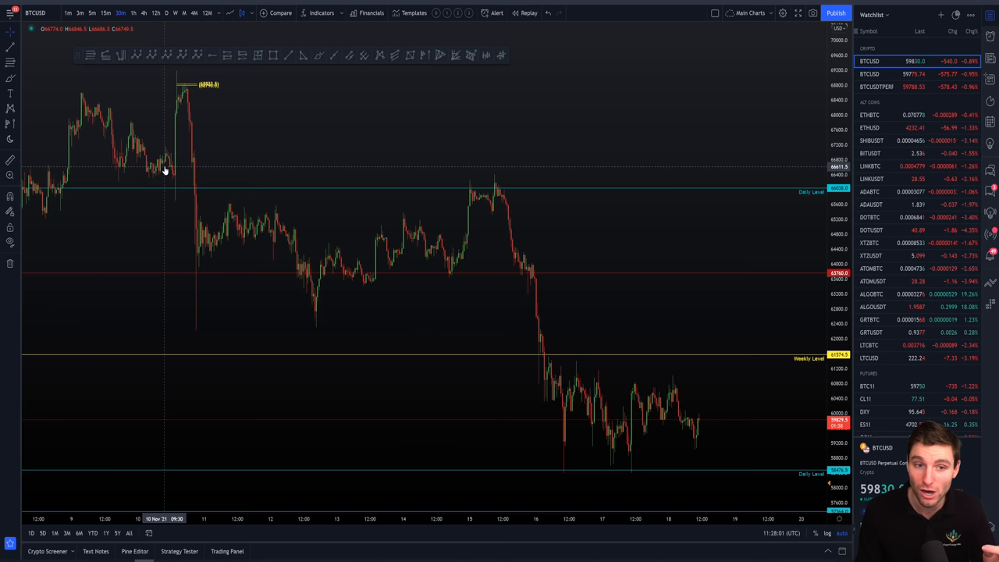
pyautogui.moveTo(172, 97)
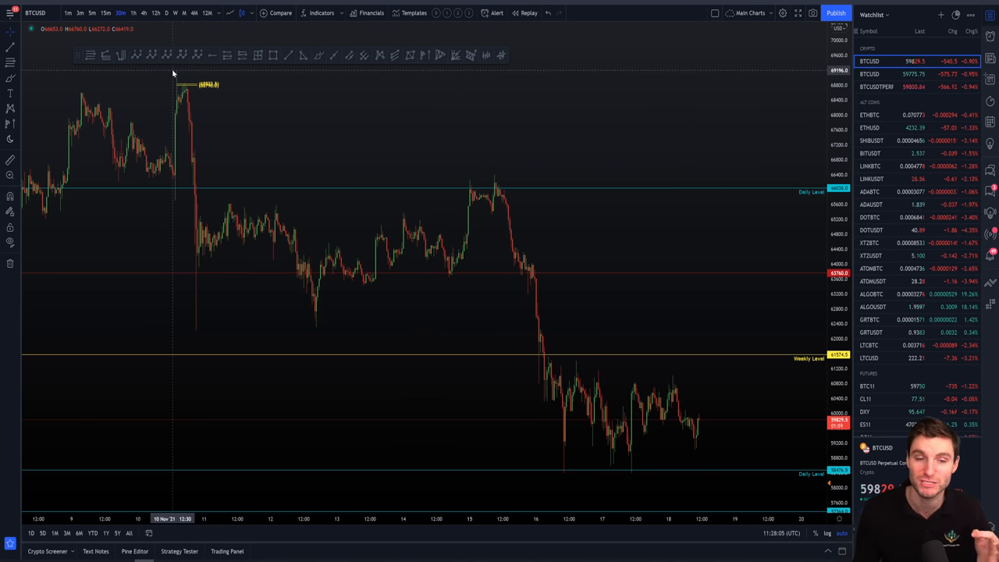
pyautogui.moveTo(178, 110)
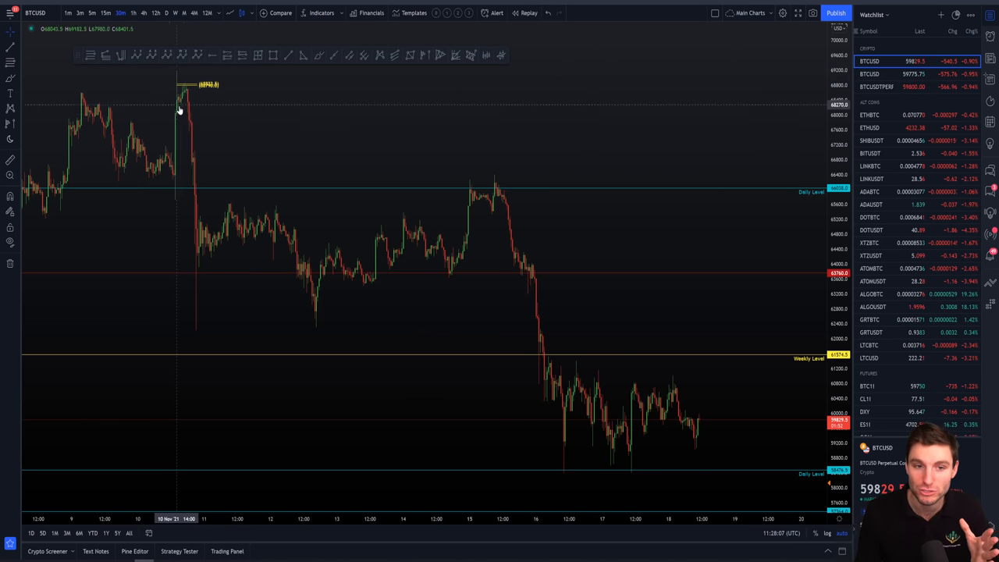
pyautogui.moveTo(293, 328)
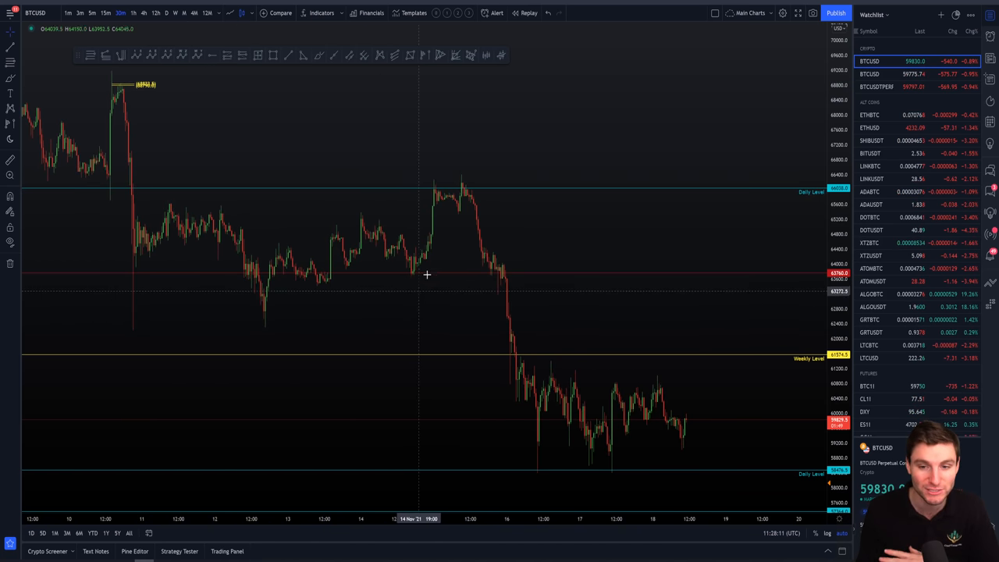
pyautogui.moveTo(467, 191)
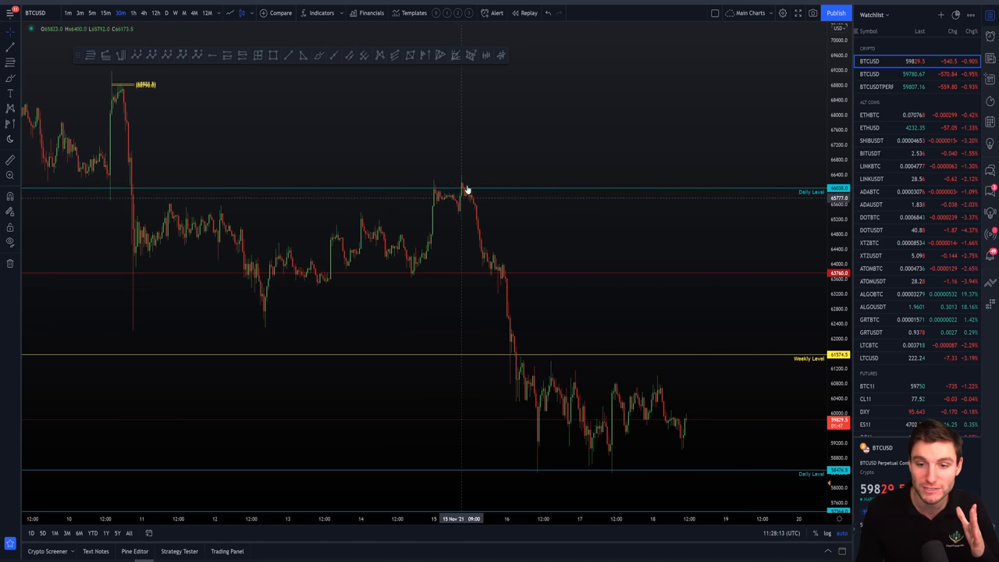
pyautogui.moveTo(493, 275)
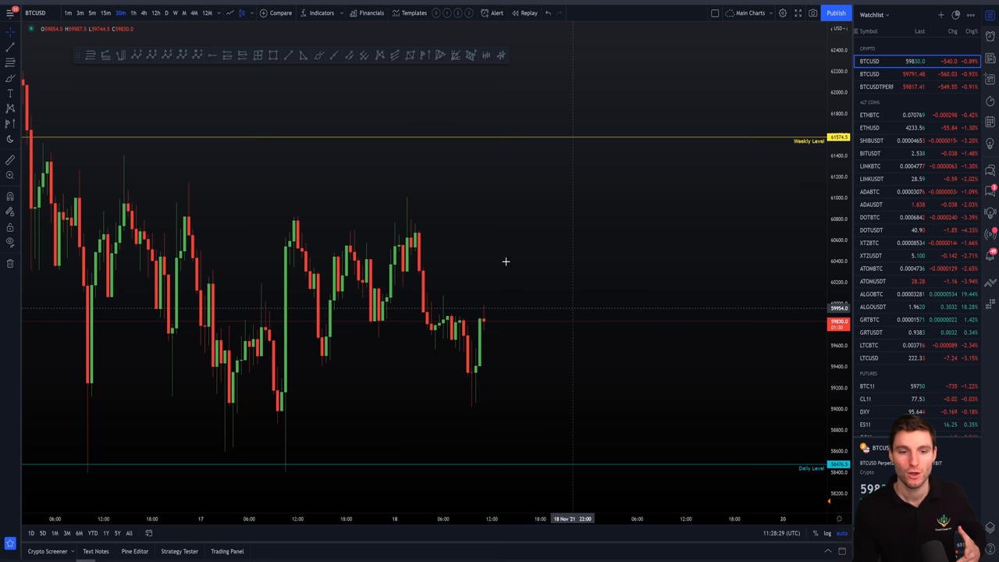
pyautogui.moveTo(515, 218)
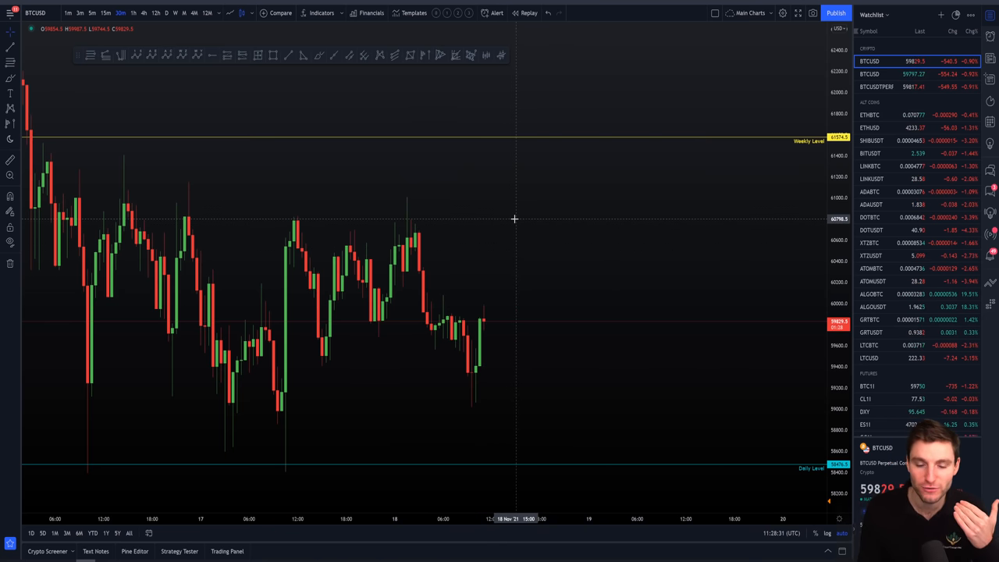
pyautogui.moveTo(584, 190)
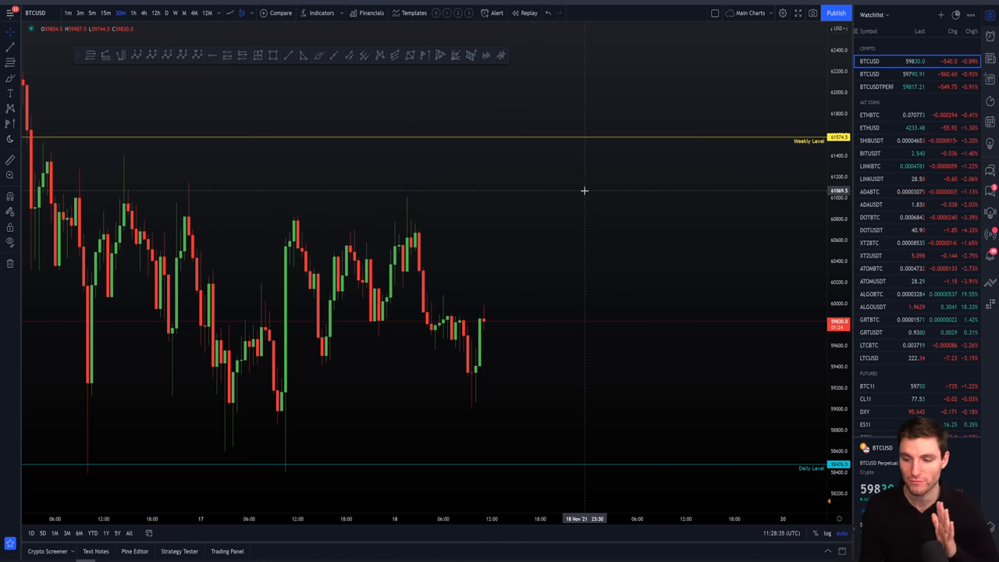
pyautogui.moveTo(609, 335)
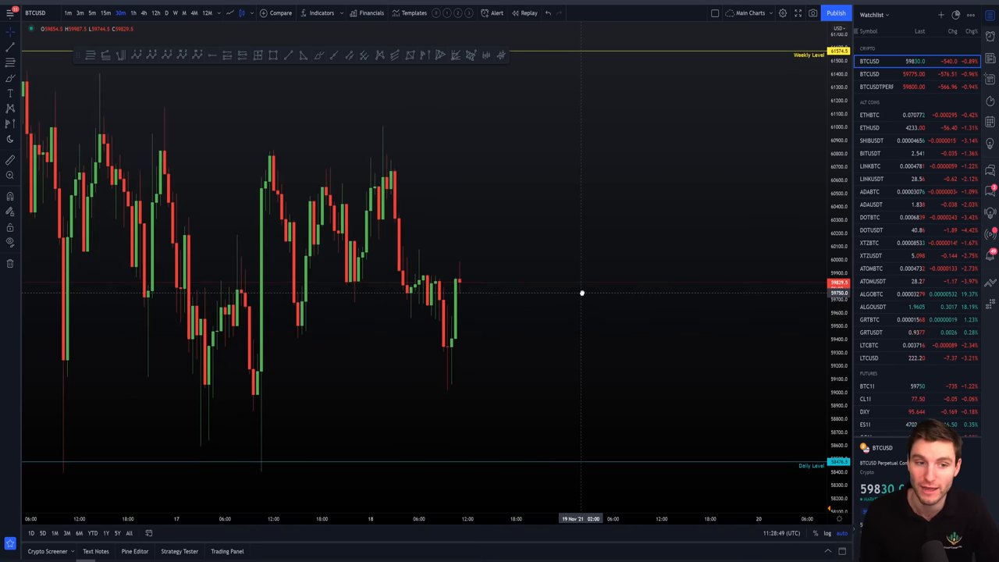
pyautogui.moveTo(513, 266)
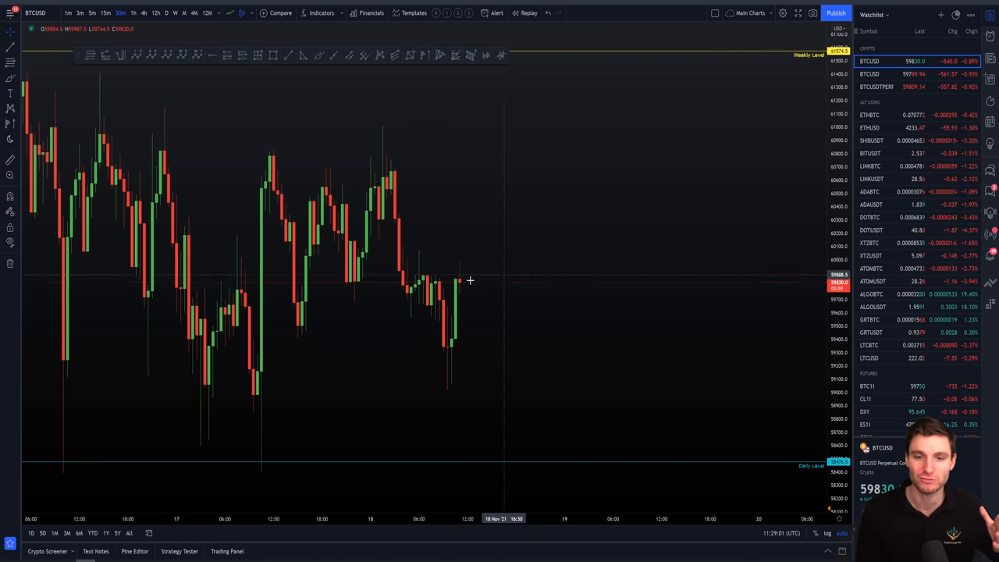
pyautogui.moveTo(497, 242)
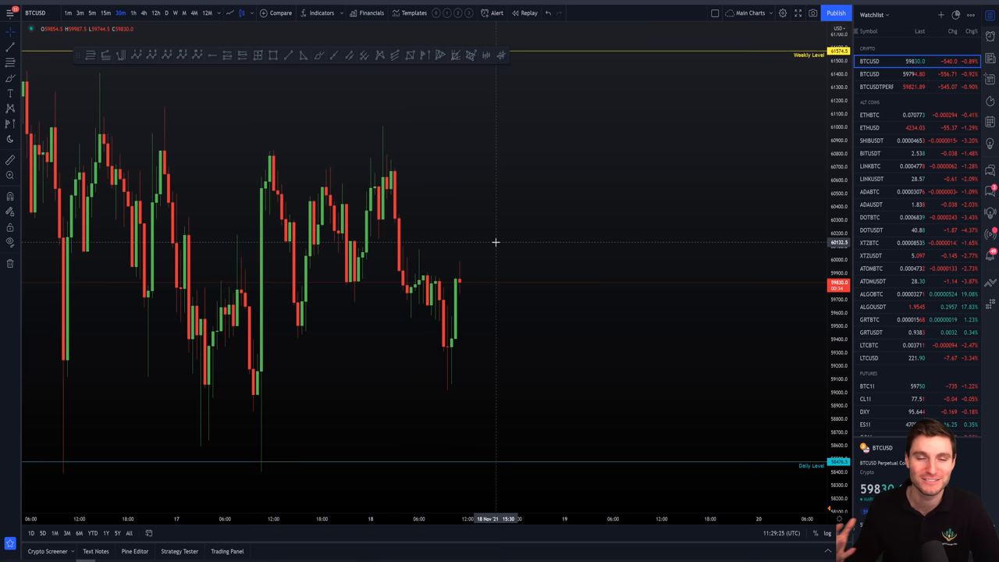
pyautogui.moveTo(373, 281)
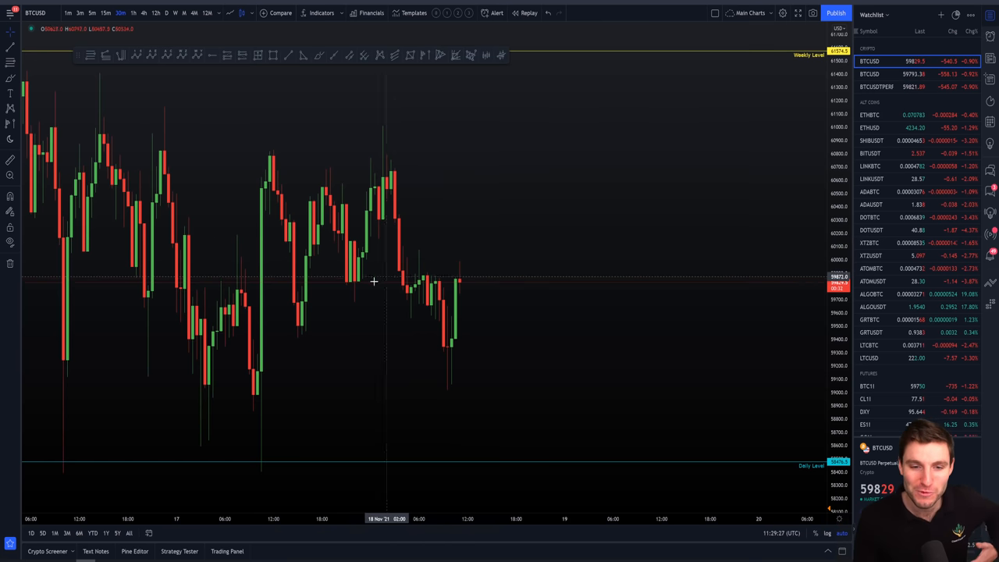
pyautogui.moveTo(392, 131)
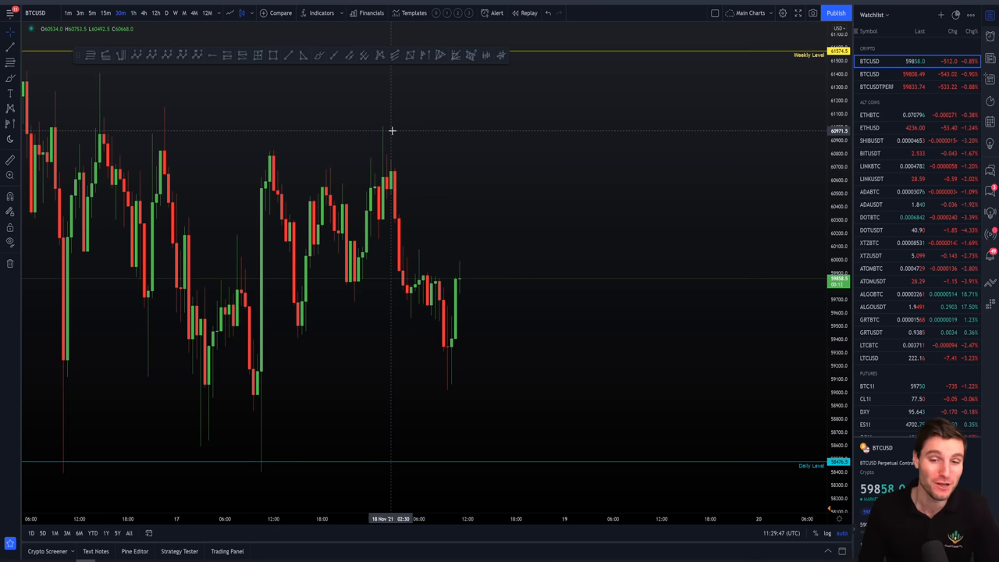
pyautogui.moveTo(578, 425)
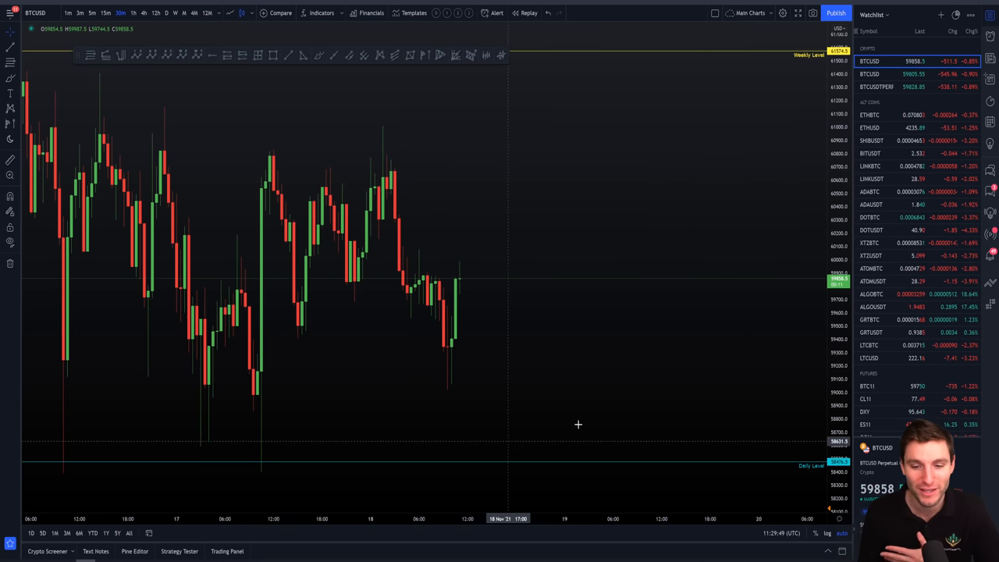
pyautogui.moveTo(609, 445)
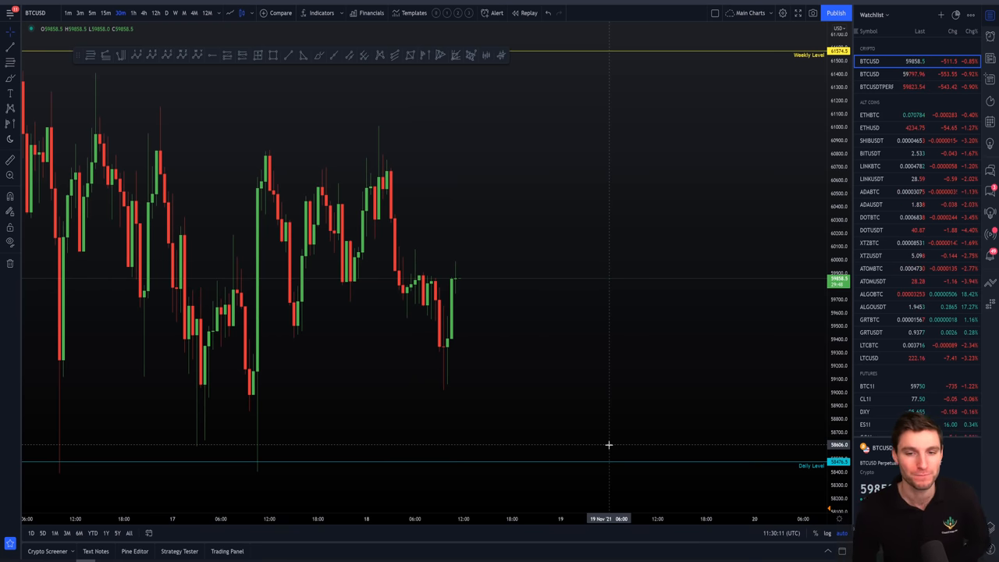
pyautogui.moveTo(487, 300)
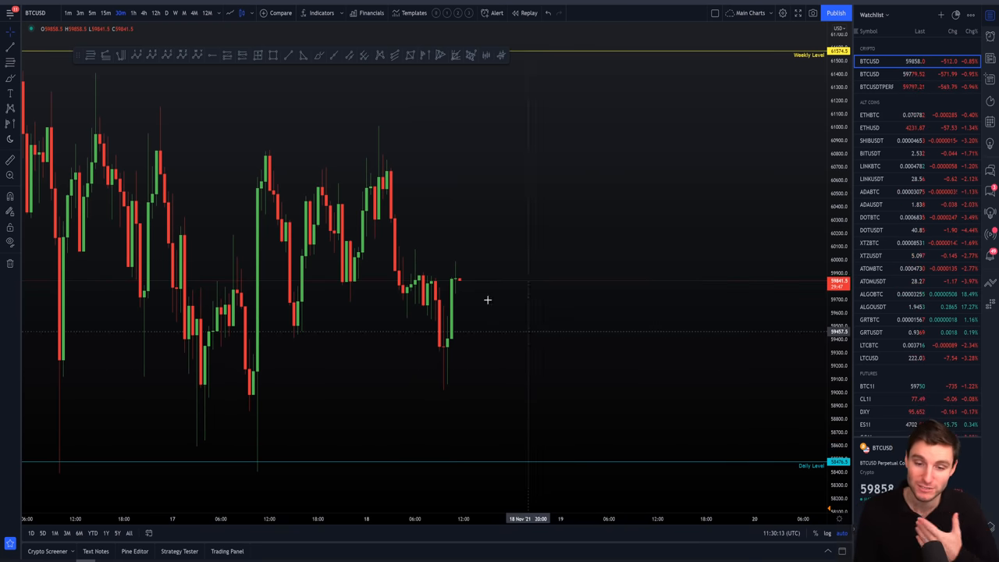
pyautogui.moveTo(400, 131)
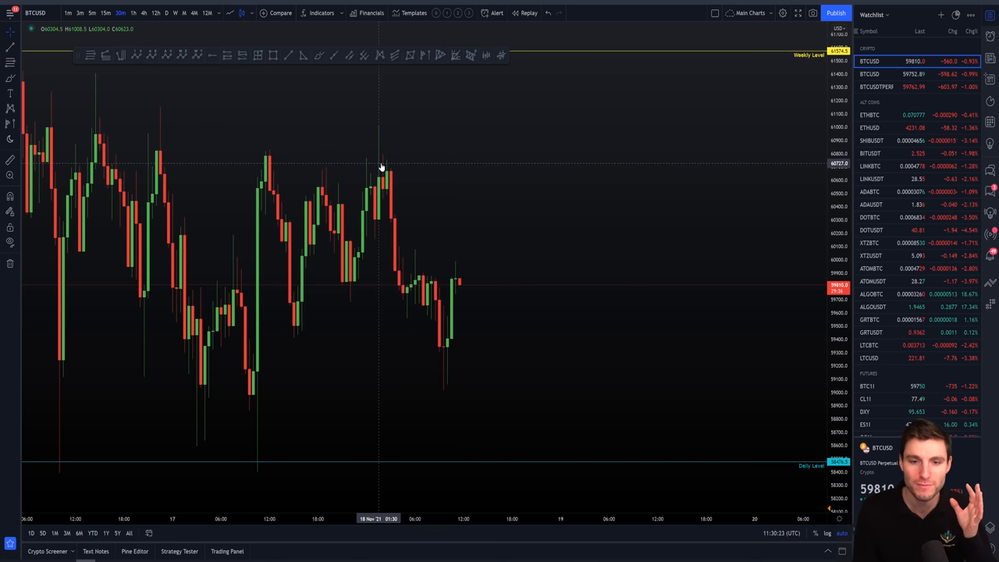
pyautogui.moveTo(406, 150)
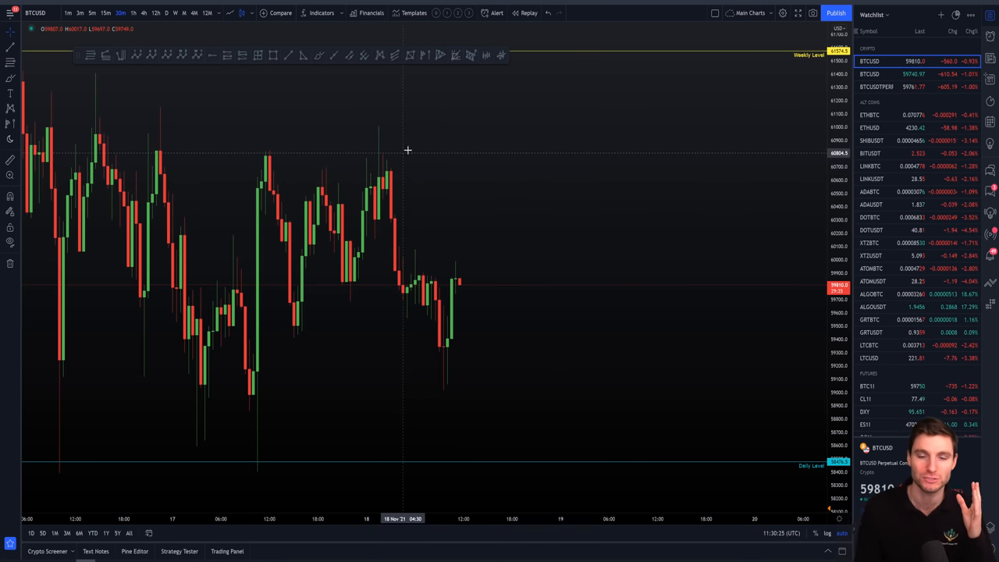
pyautogui.moveTo(431, 131)
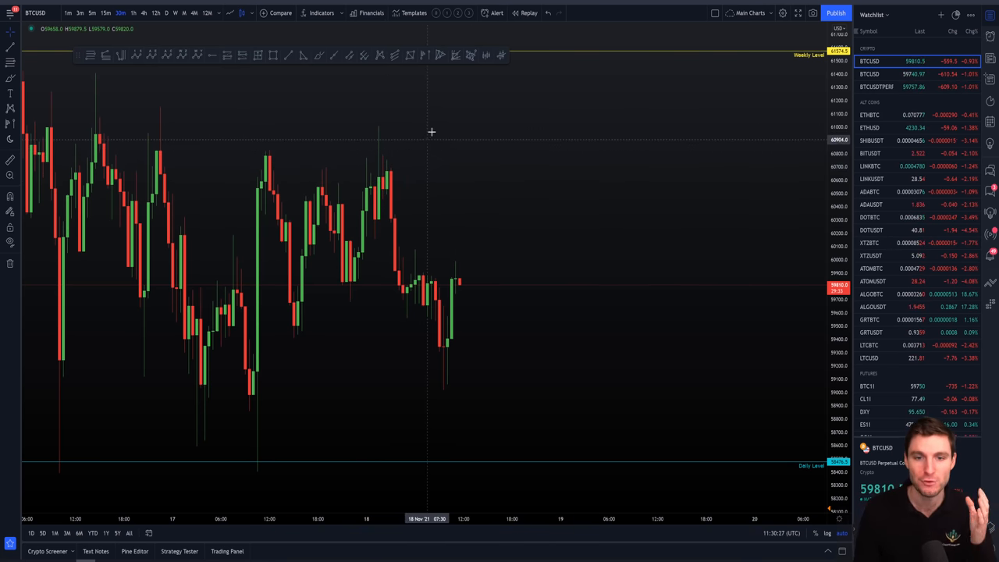
pyautogui.moveTo(814, 131)
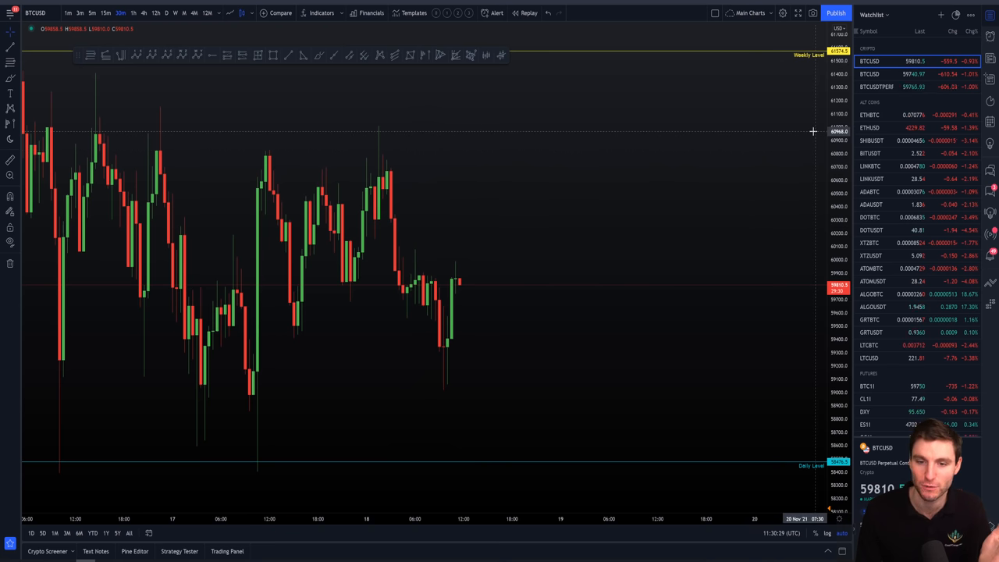
pyautogui.rightClick(812, 131)
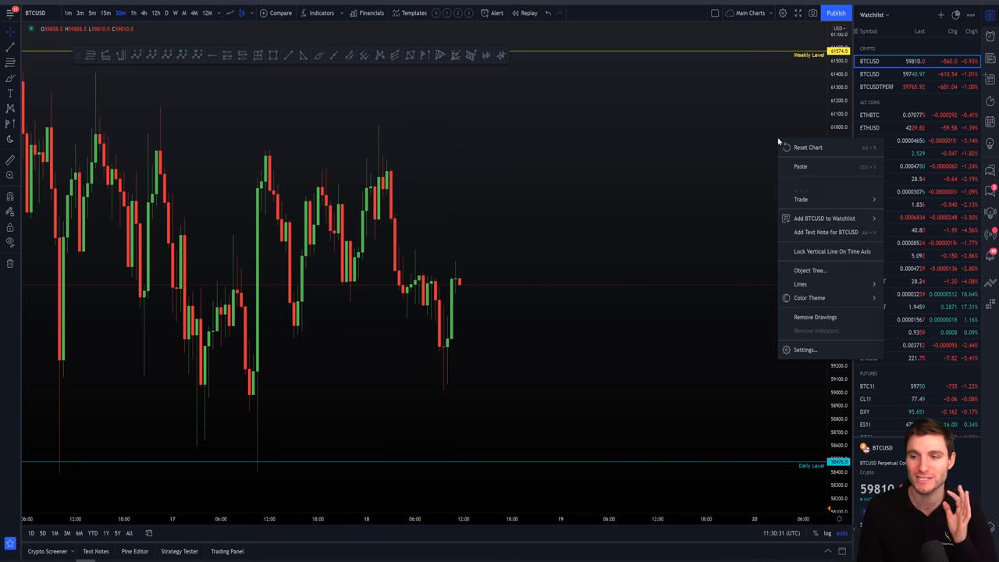
pyautogui.moveTo(804, 190)
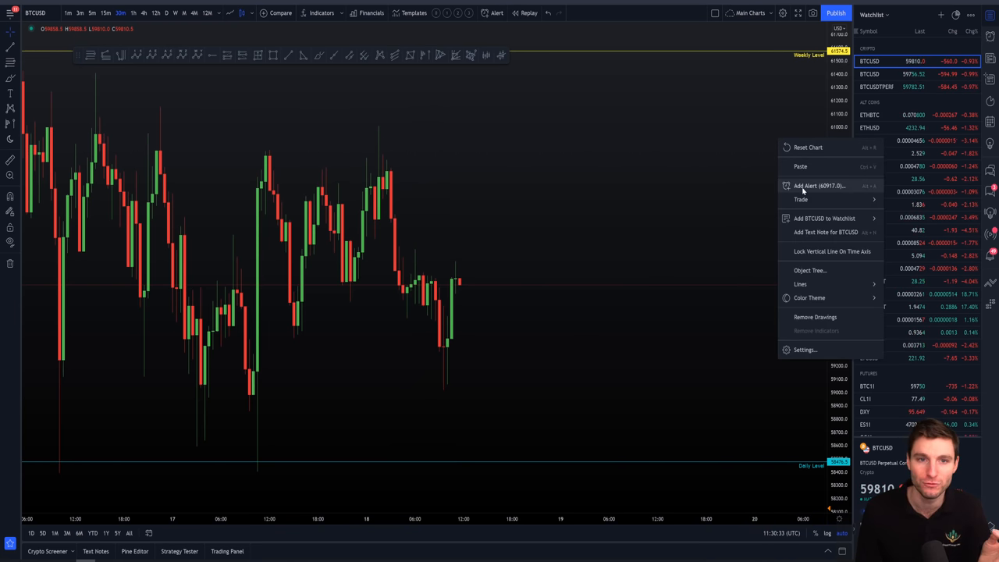
pyautogui.click(418, 142)
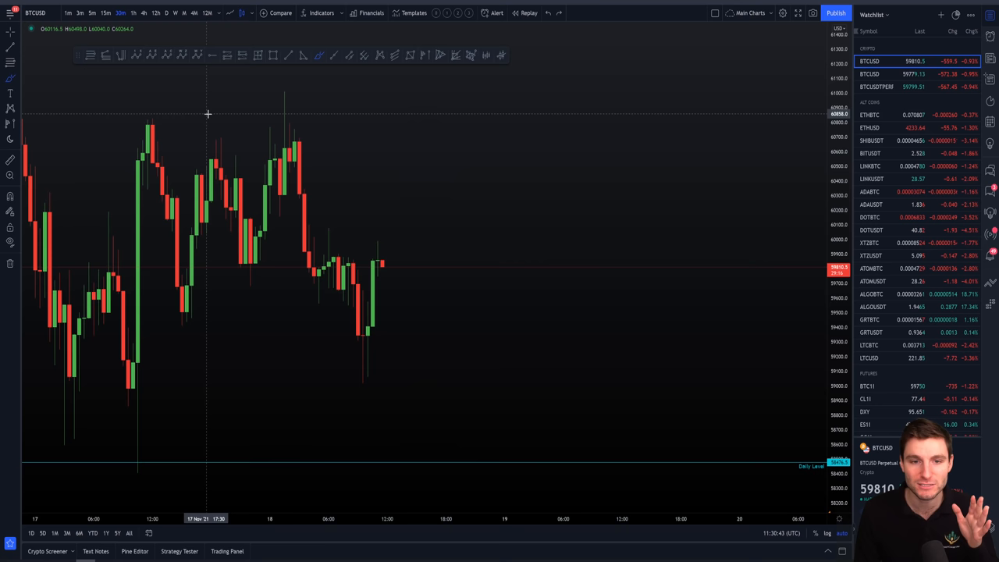
pyautogui.moveTo(710, 97)
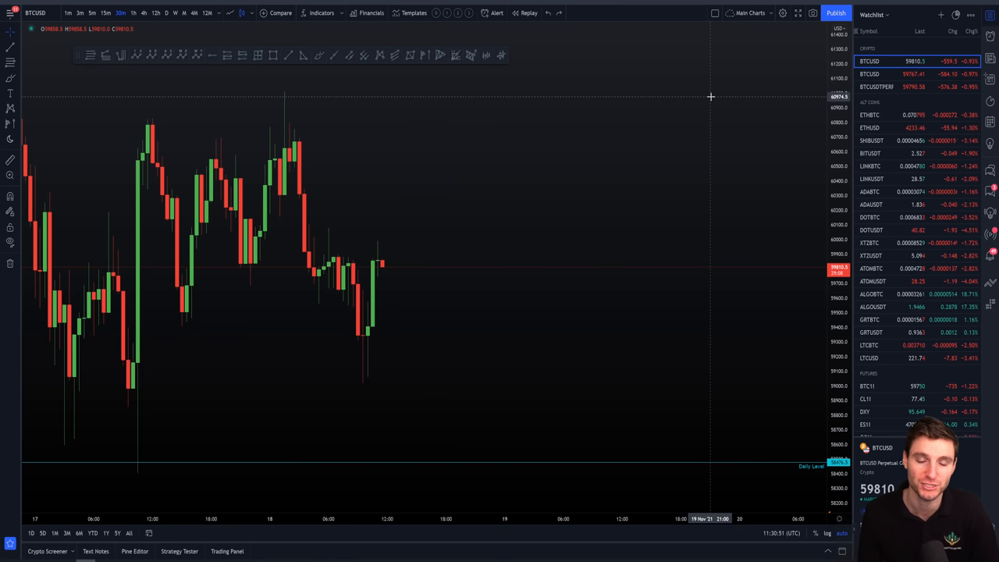
pyautogui.moveTo(262, 109)
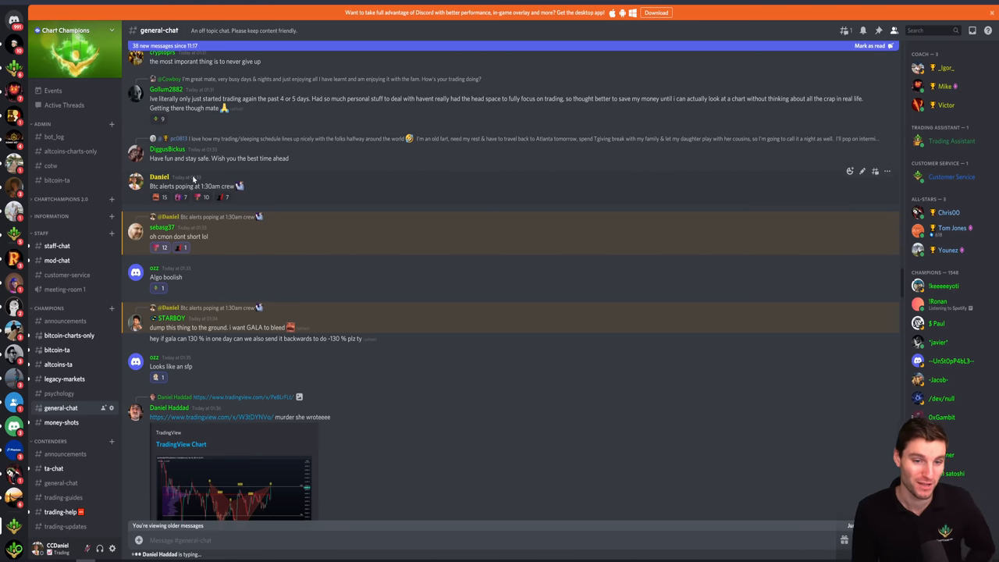
pyautogui.moveTo(168, 150)
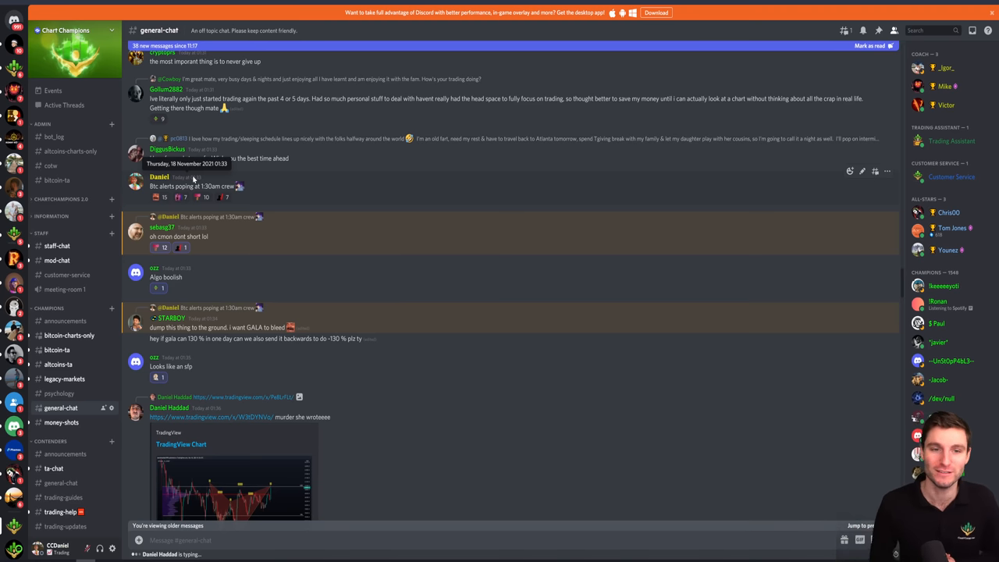
pyautogui.moveTo(468, 186)
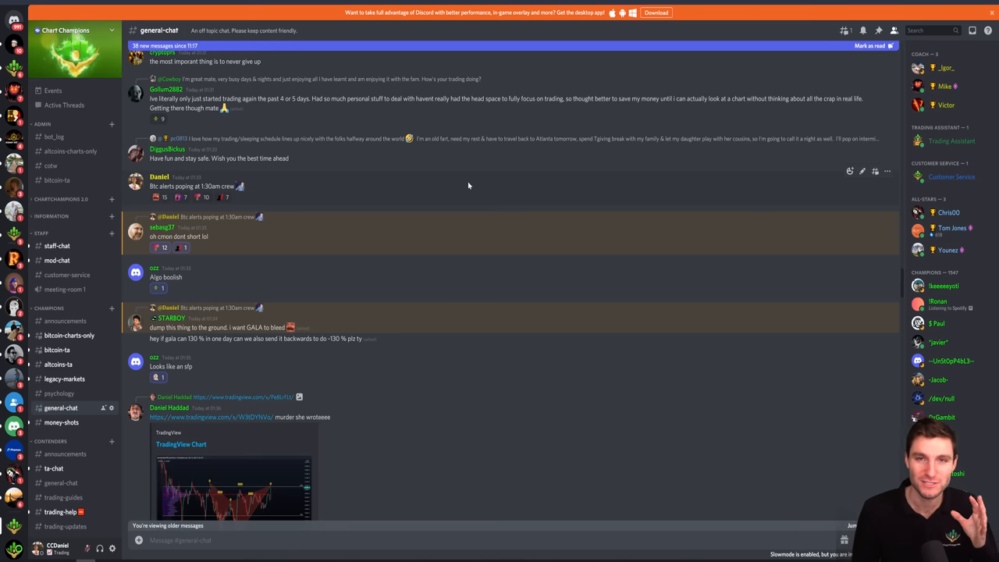
pyautogui.moveTo(340, 109)
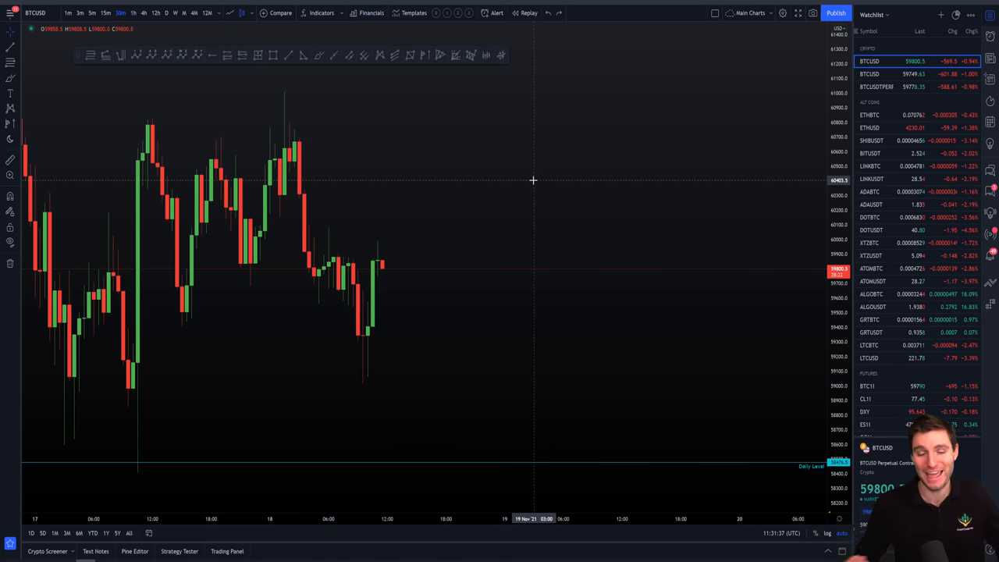
pyautogui.moveTo(519, 191)
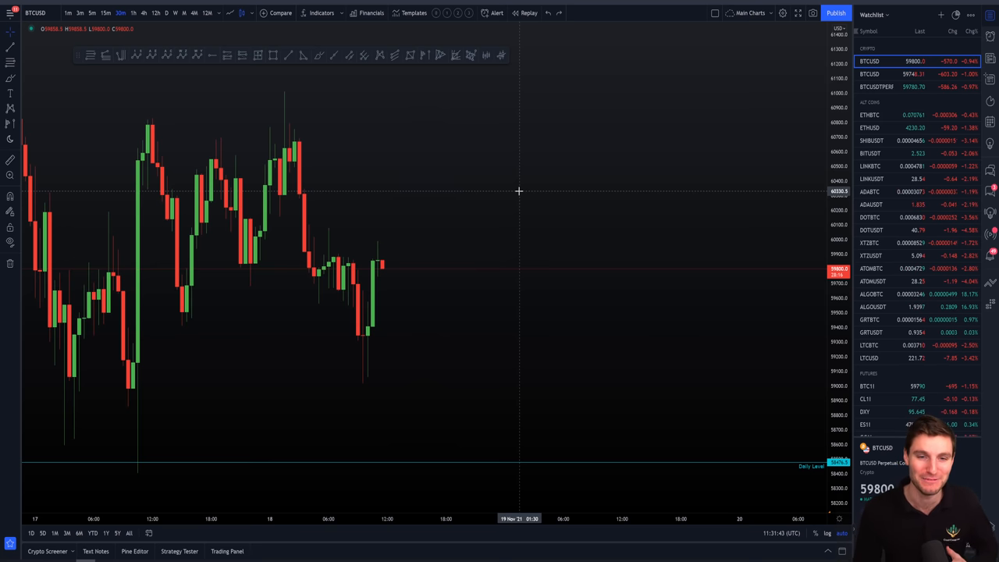
pyautogui.moveTo(412, 191)
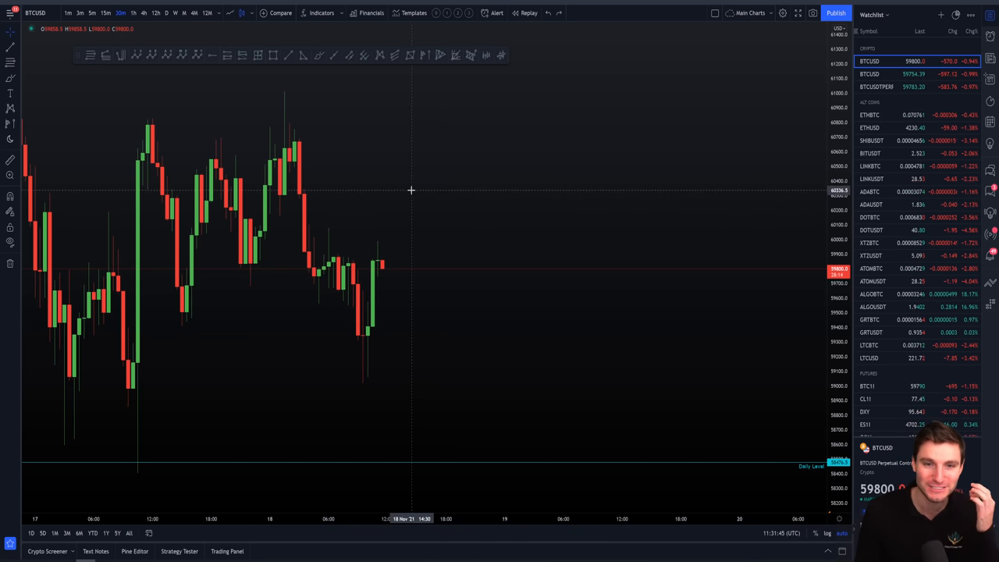
pyautogui.moveTo(269, 84)
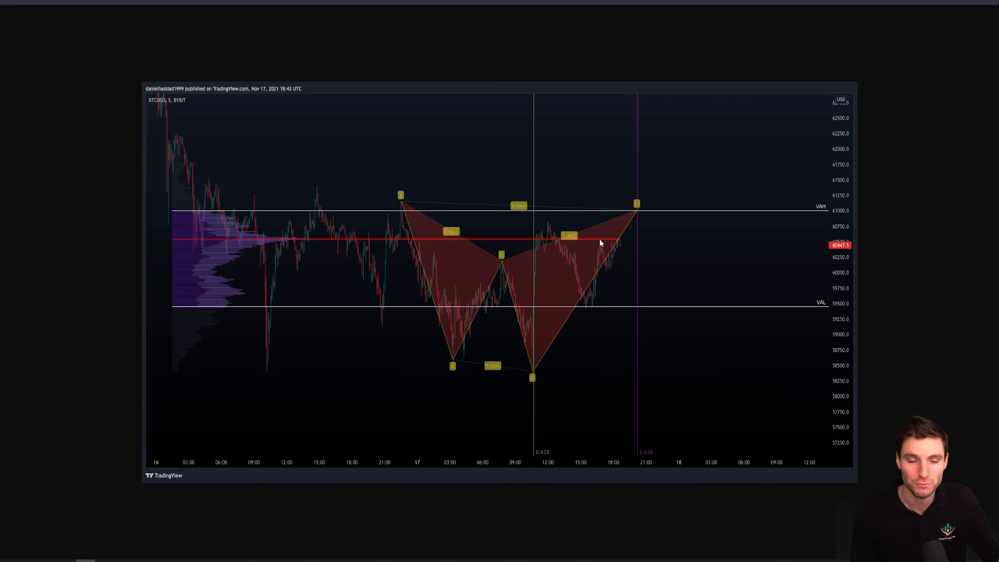
pyautogui.moveTo(558, 246)
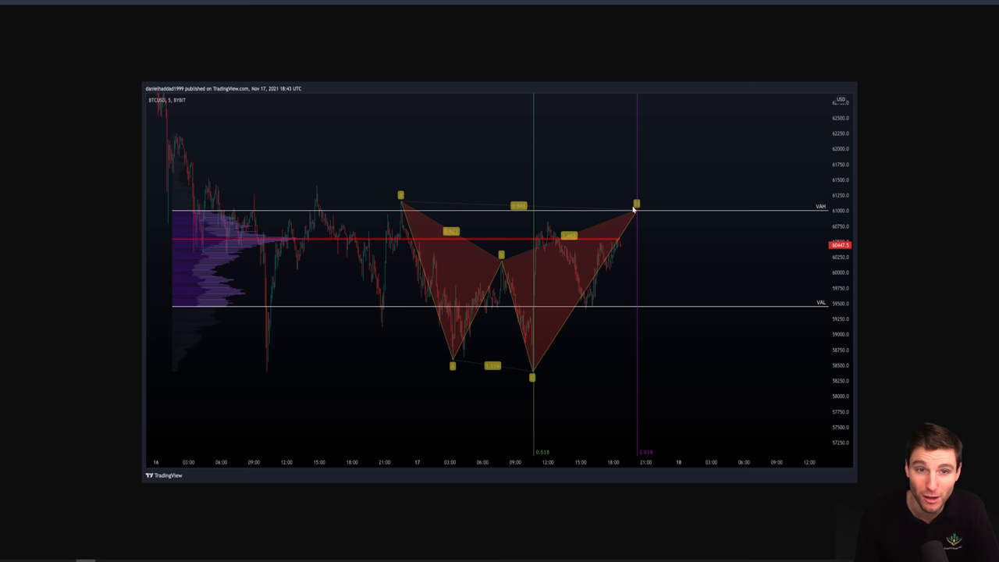
pyautogui.moveTo(625, 225)
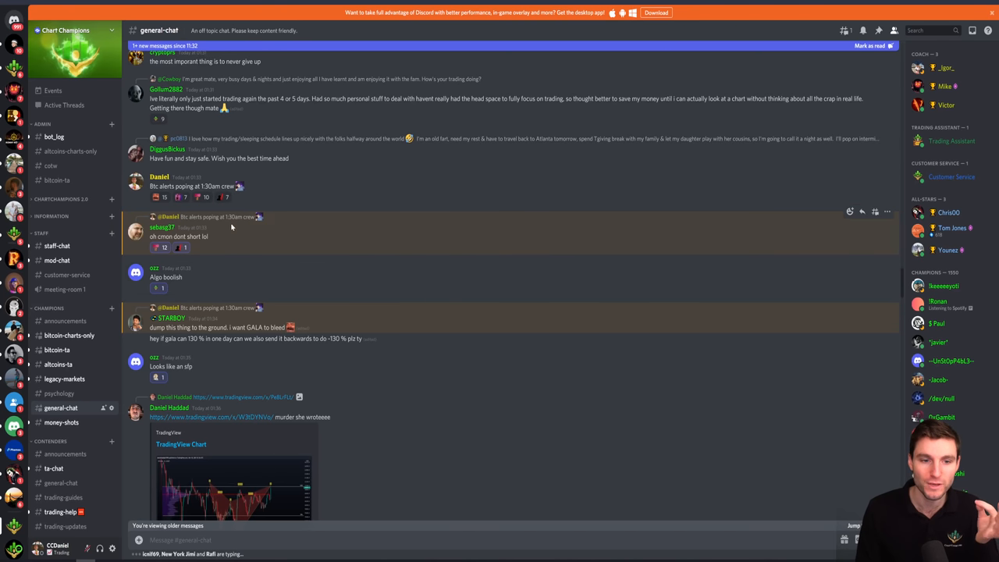
pyautogui.moveTo(334, 195)
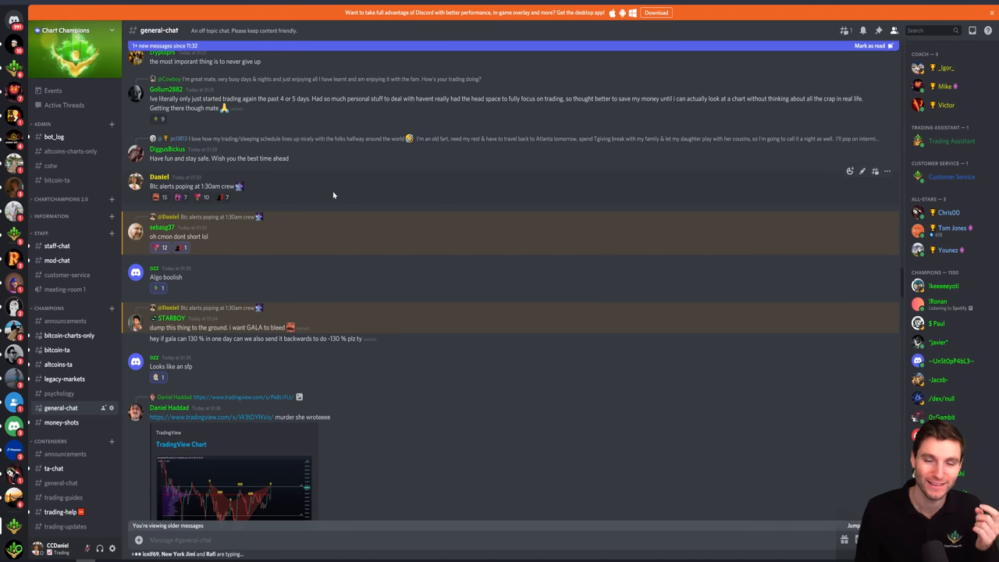
pyautogui.moveTo(340, 184)
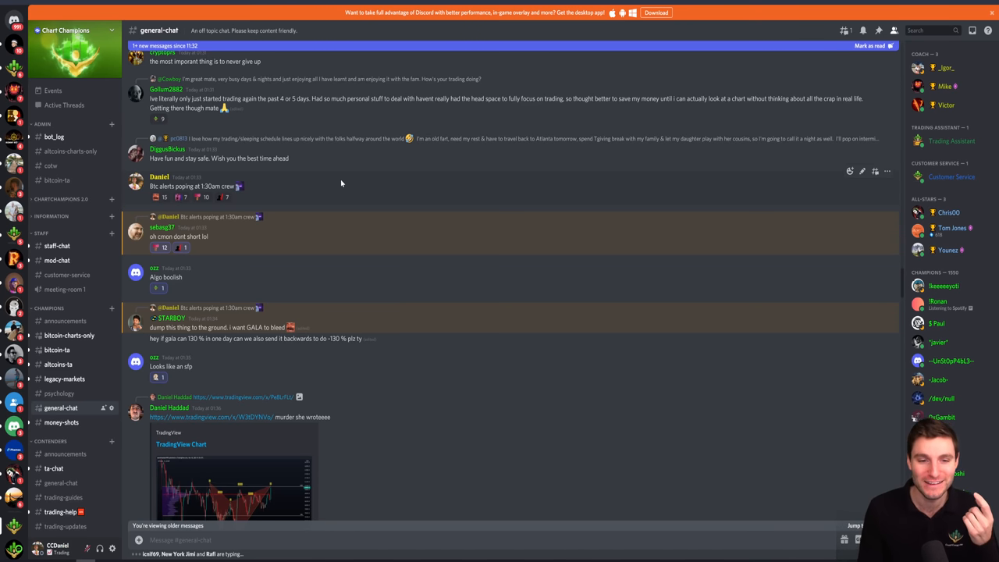
# Return to the general chat channel in Discord.
pyautogui.click(234, 477)
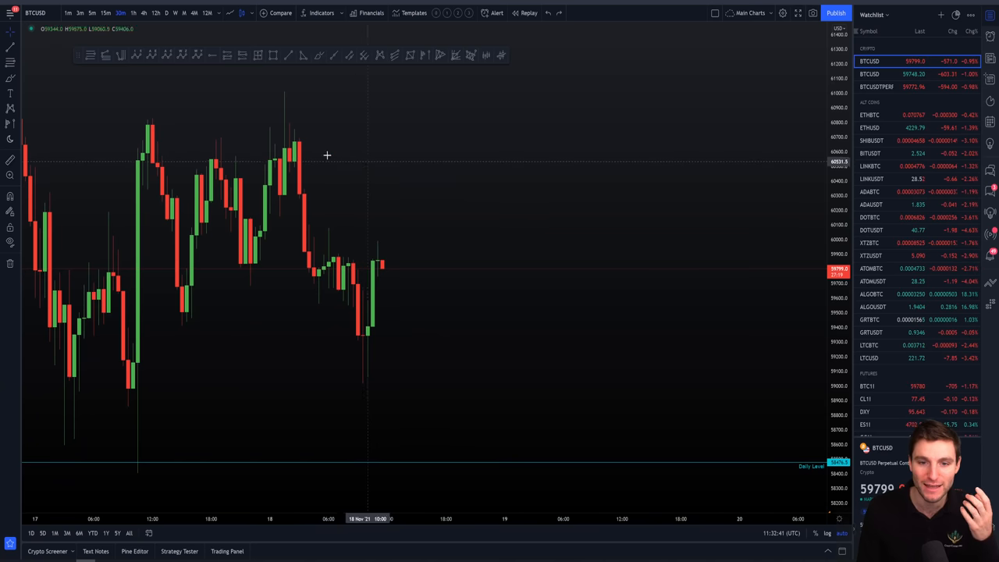
pyautogui.moveTo(275, 111)
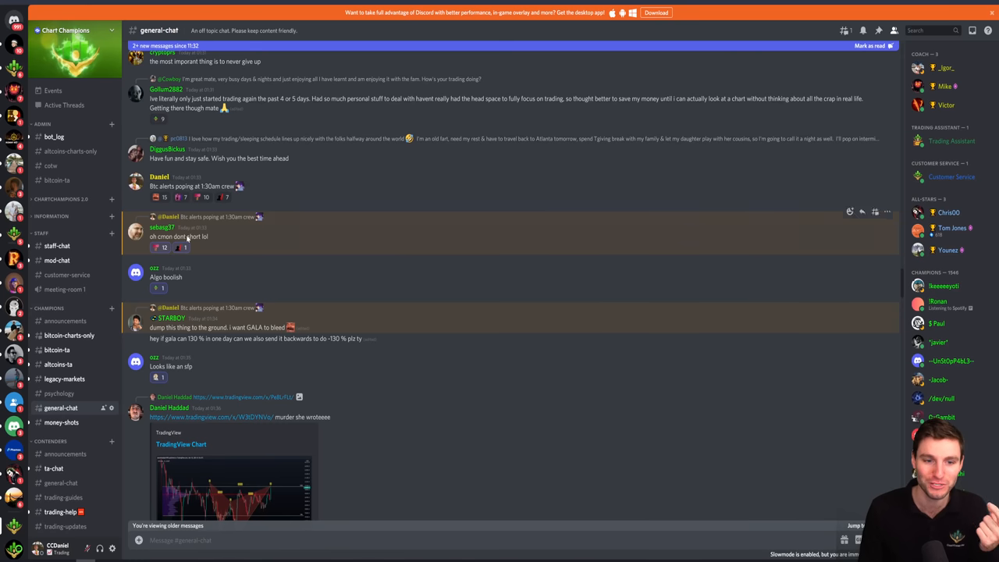
pyautogui.click(206, 312)
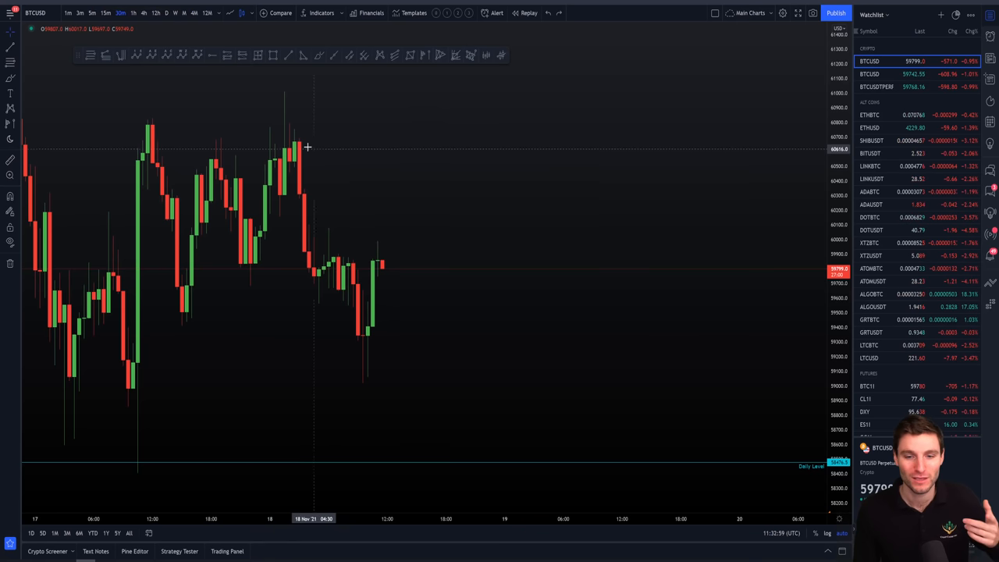
pyautogui.moveTo(378, 135)
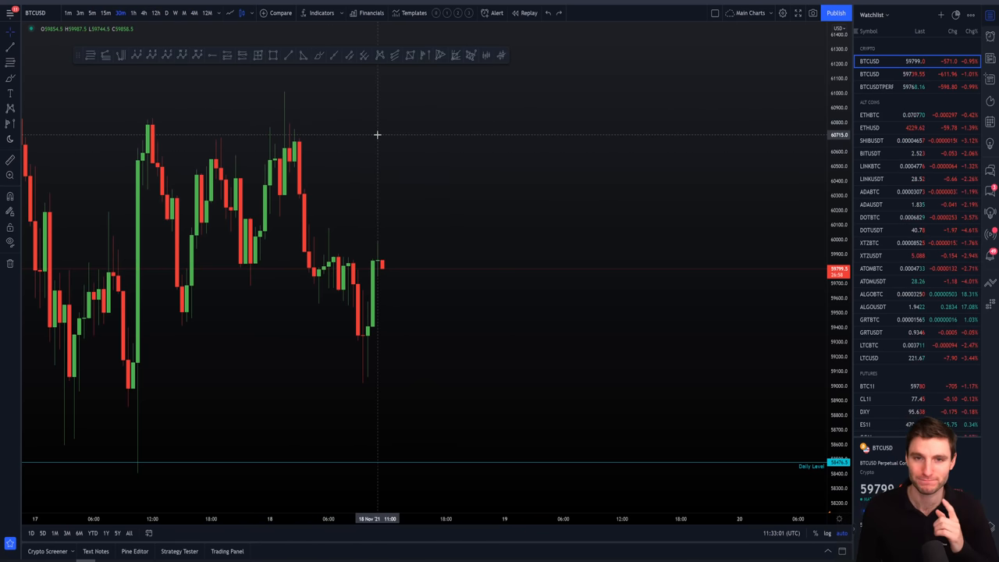
pyautogui.moveTo(279, 106)
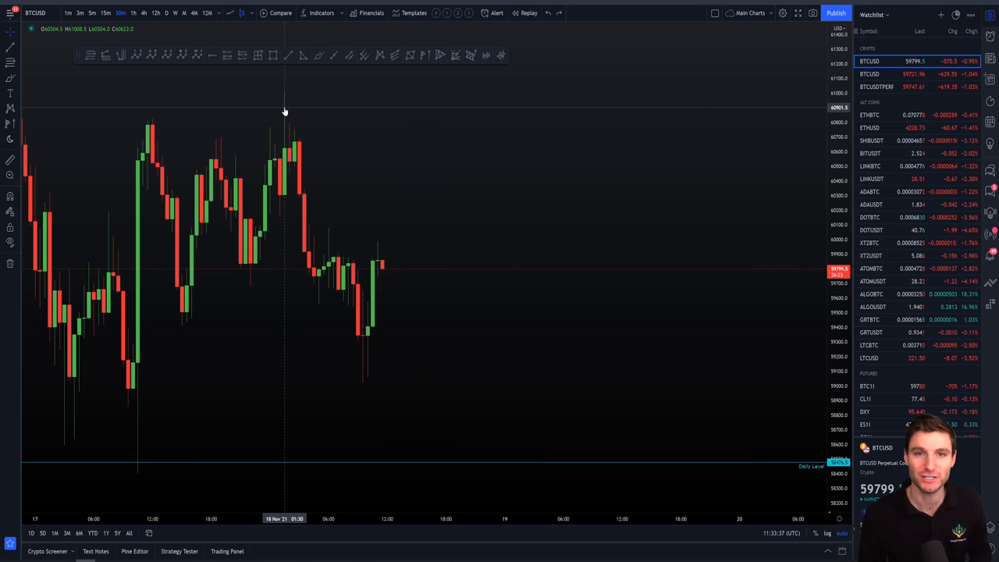
pyautogui.moveTo(286, 128)
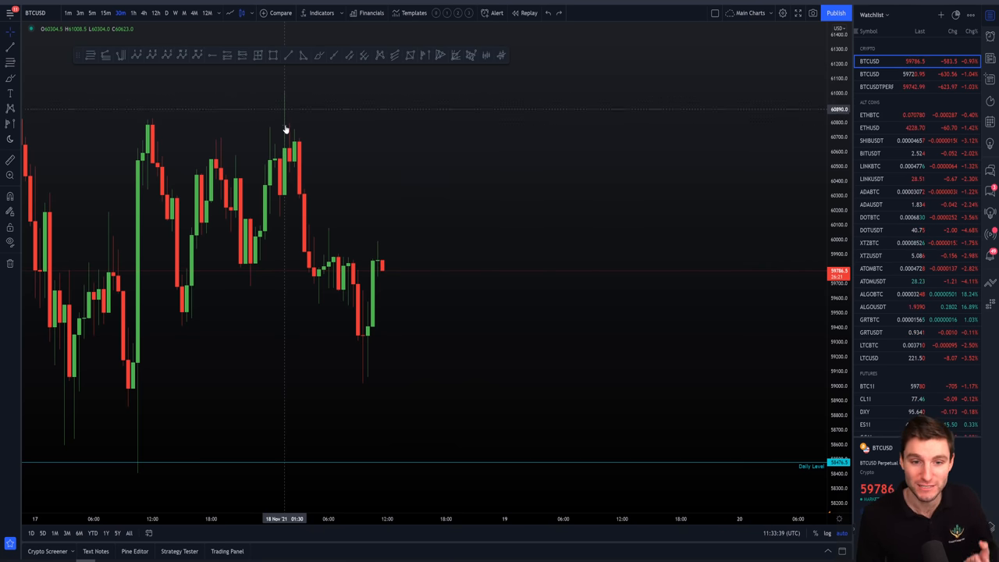
pyautogui.moveTo(302, 130)
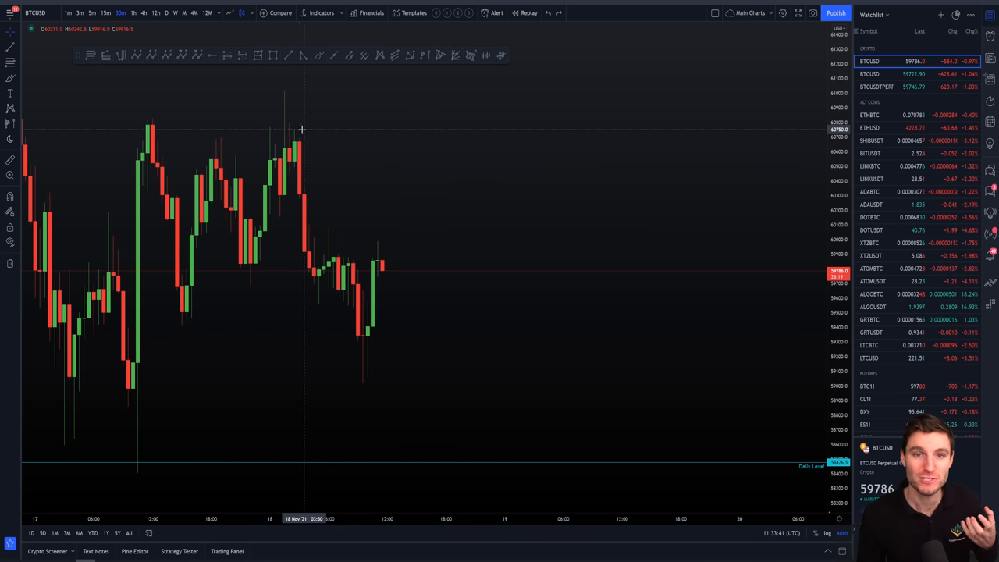
pyautogui.moveTo(285, 88)
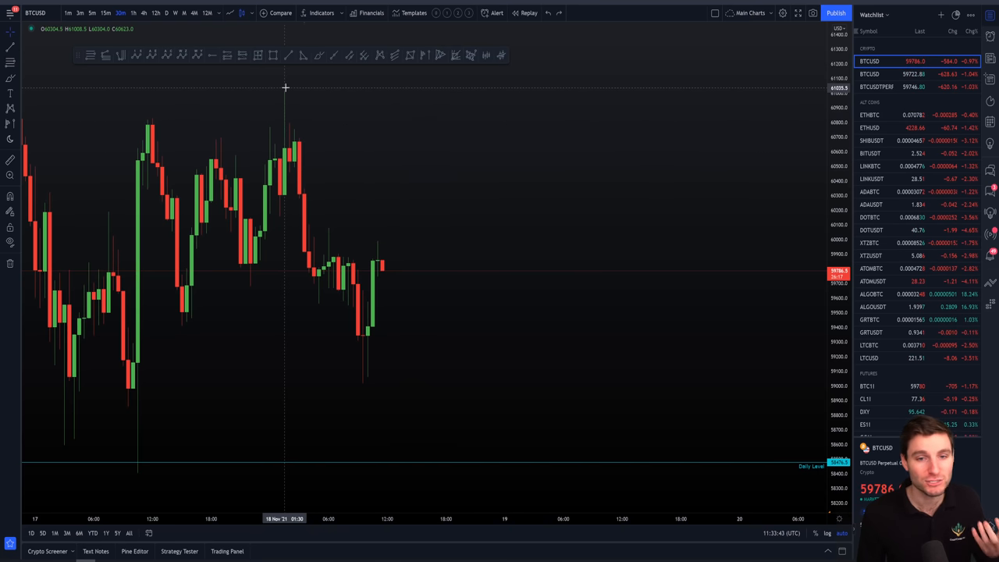
pyautogui.moveTo(350, 160)
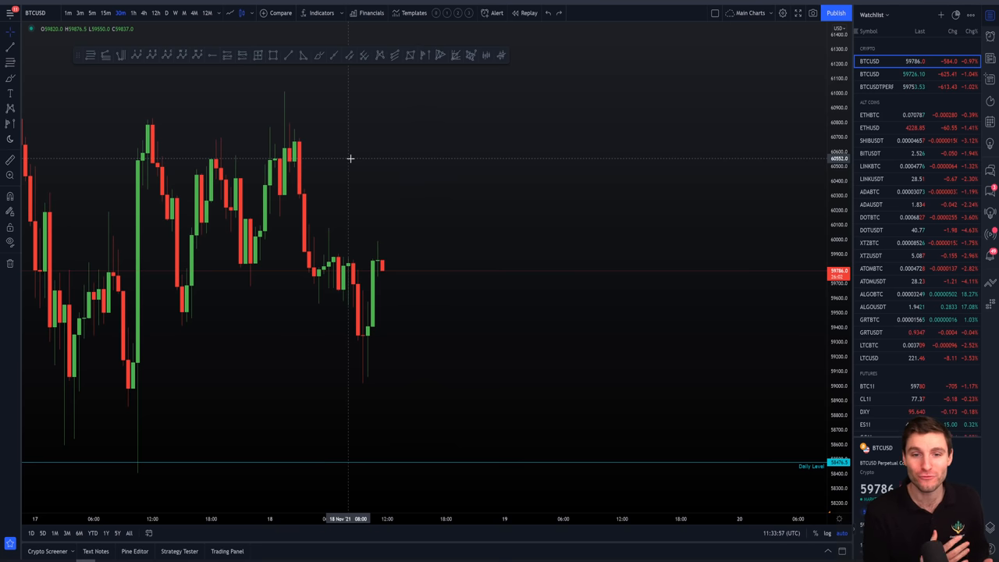
pyautogui.moveTo(415, 150)
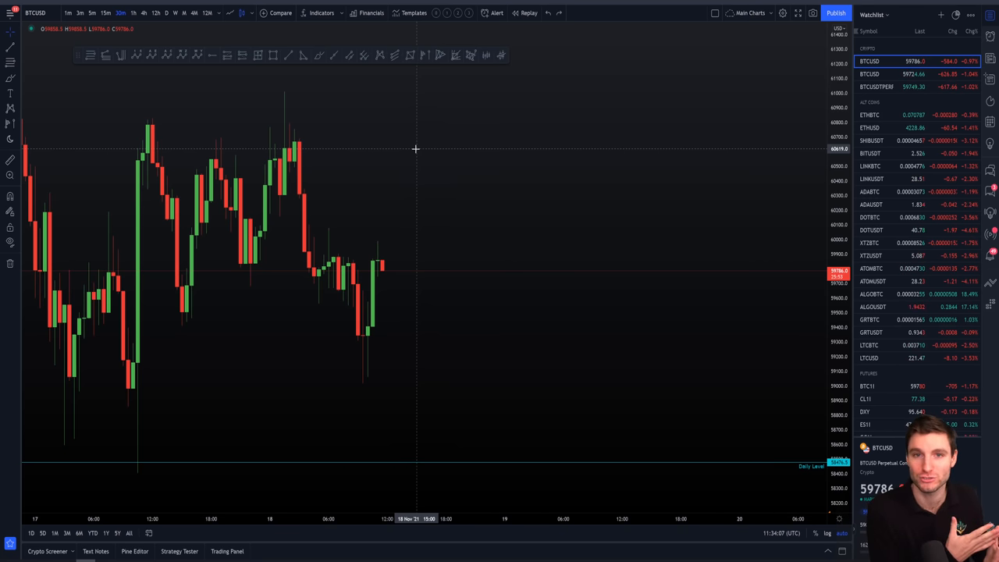
pyautogui.moveTo(409, 144)
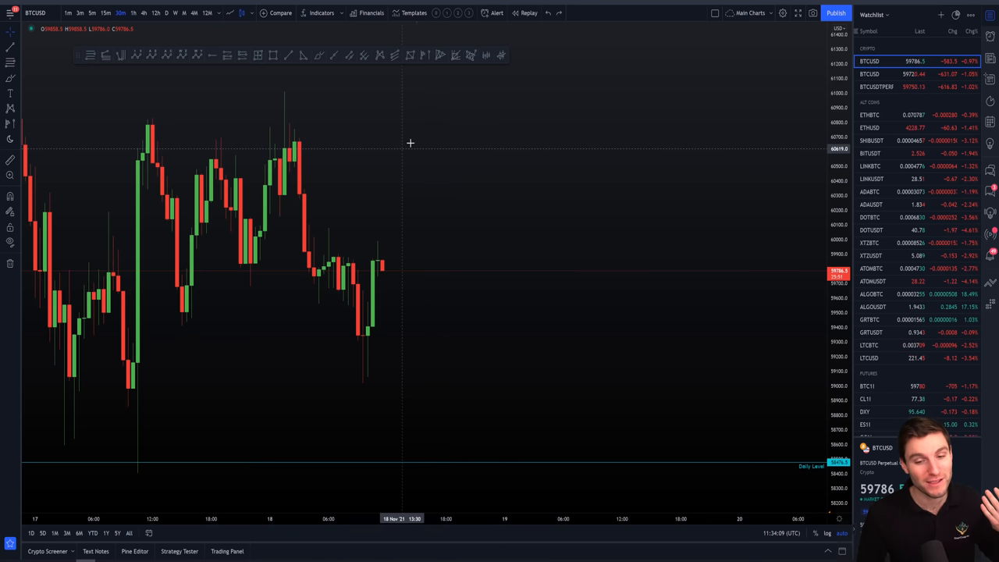
pyautogui.moveTo(367, 367)
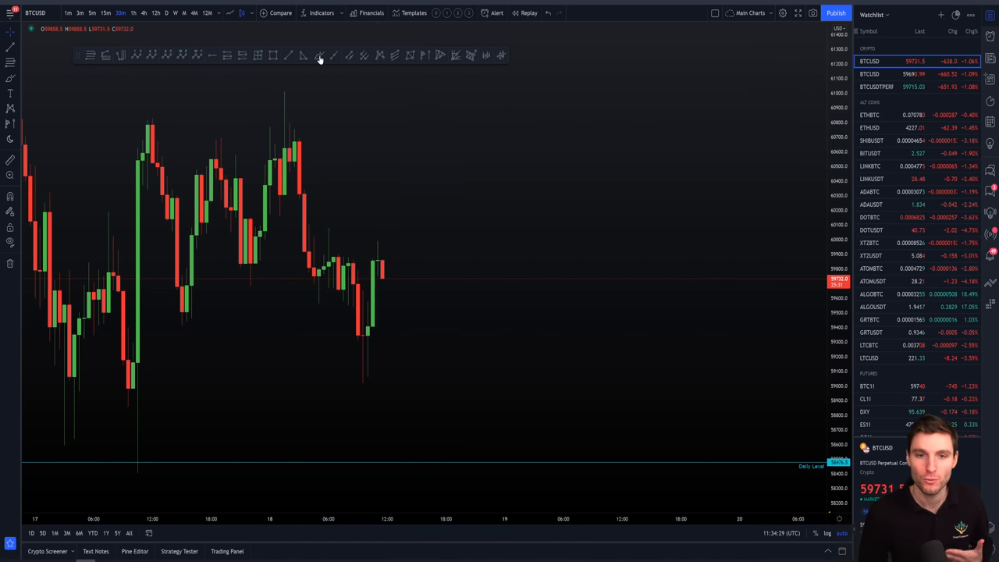
pyautogui.click(318, 56)
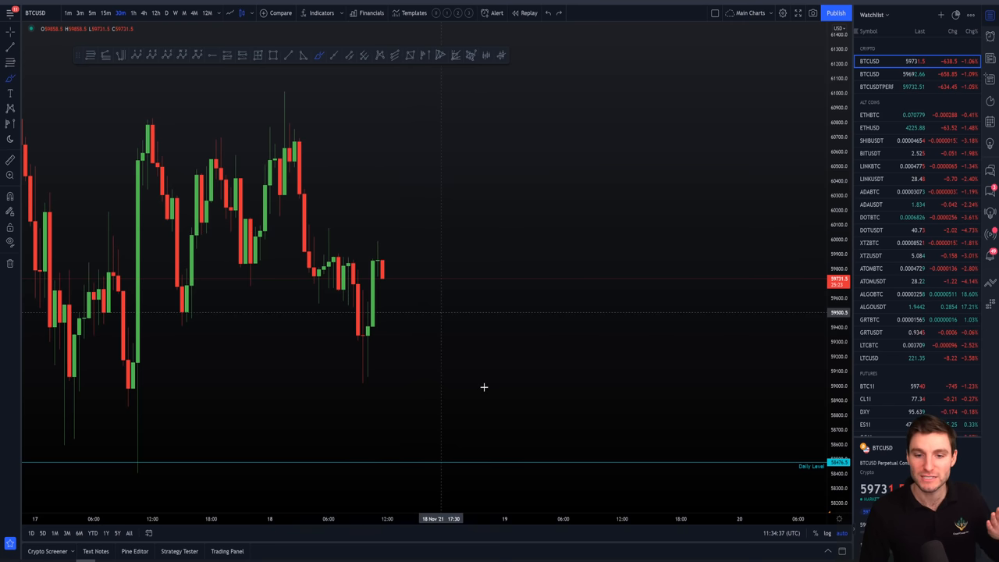
pyautogui.moveTo(453, 75)
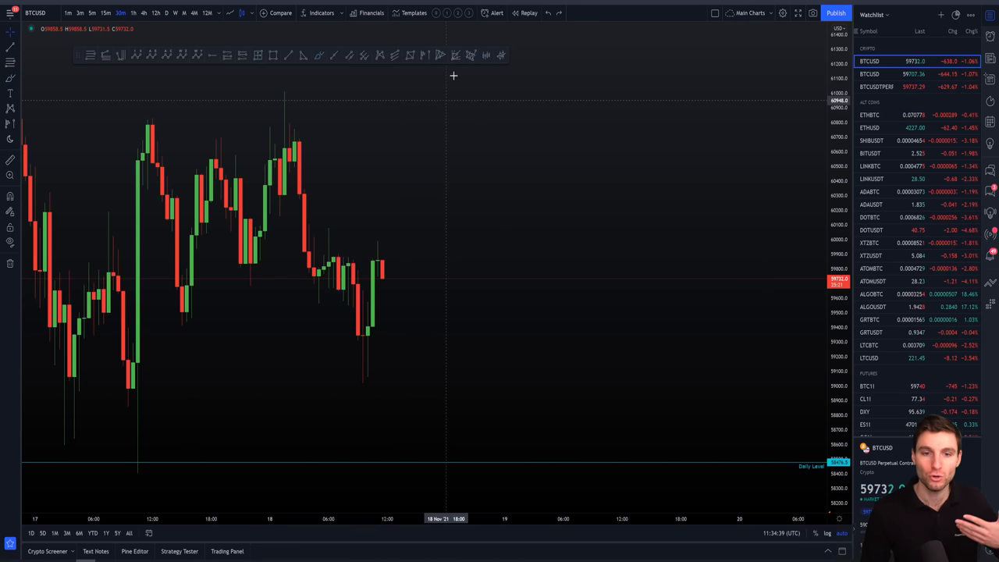
pyautogui.moveTo(587, 38)
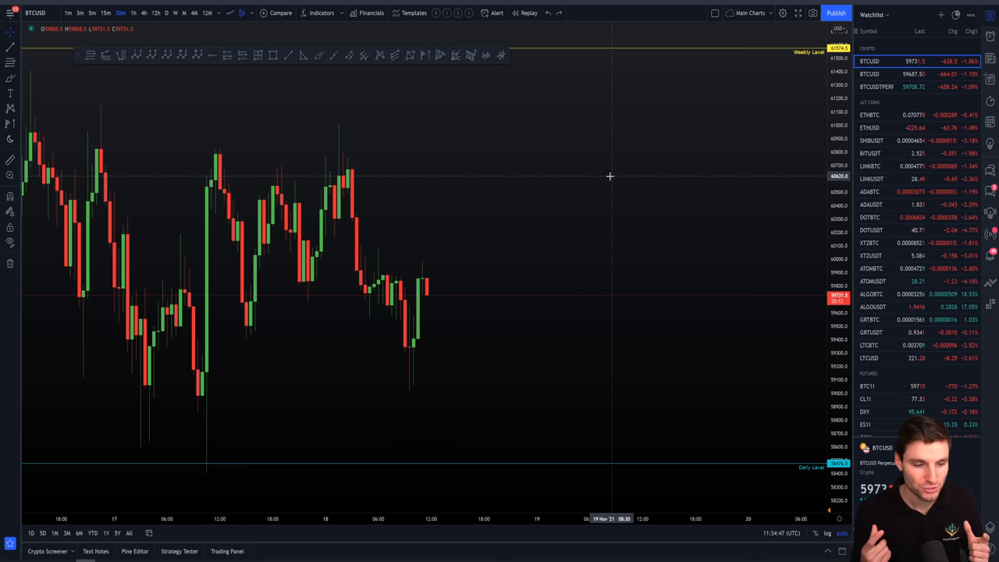
pyautogui.moveTo(324, 140)
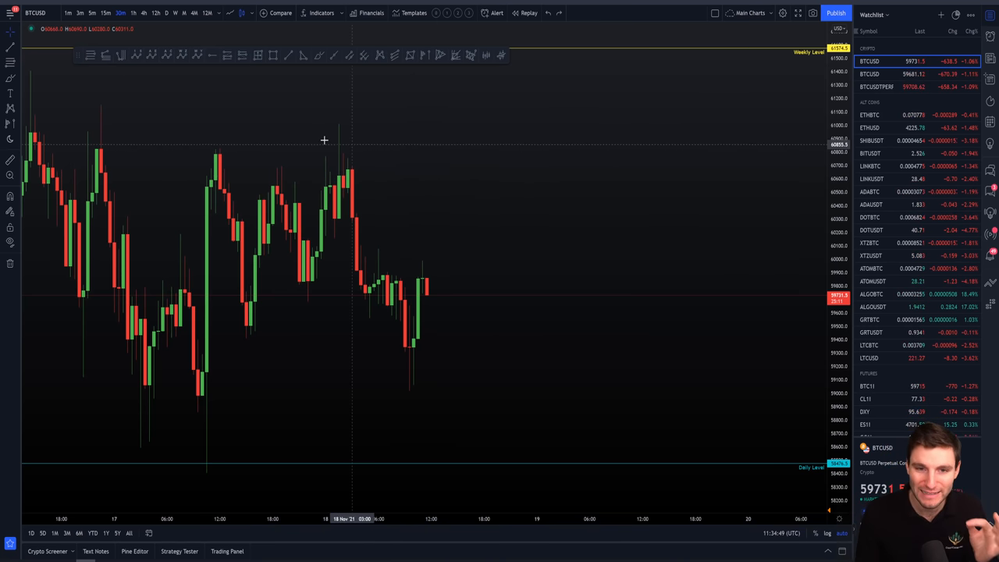
pyautogui.moveTo(362, 147)
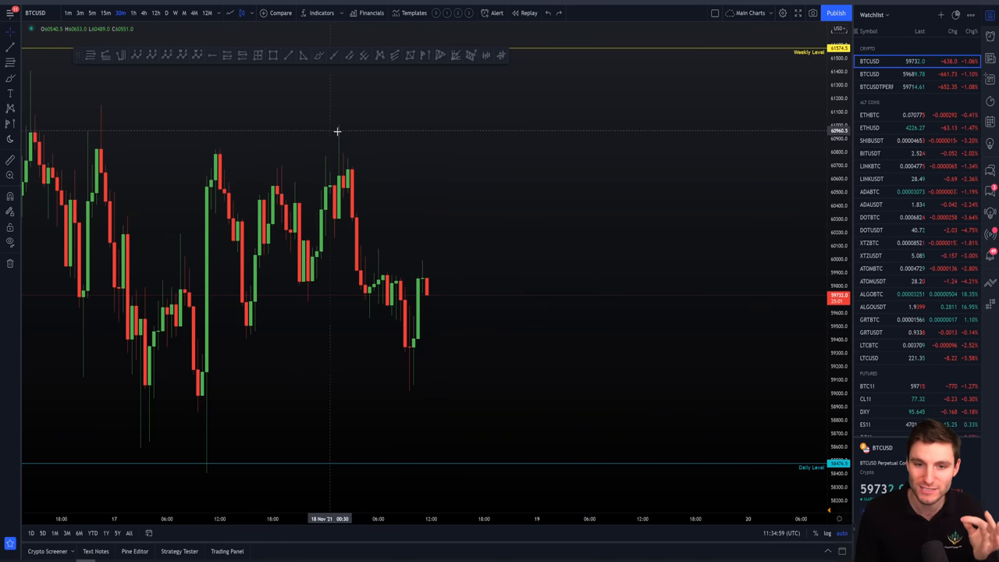
pyautogui.moveTo(328, 145)
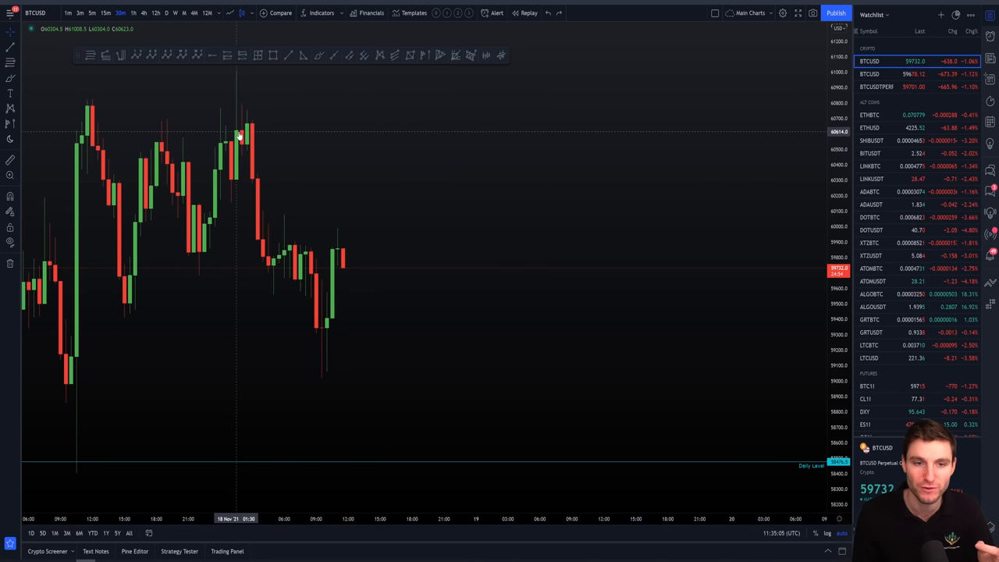
pyautogui.moveTo(241, 123)
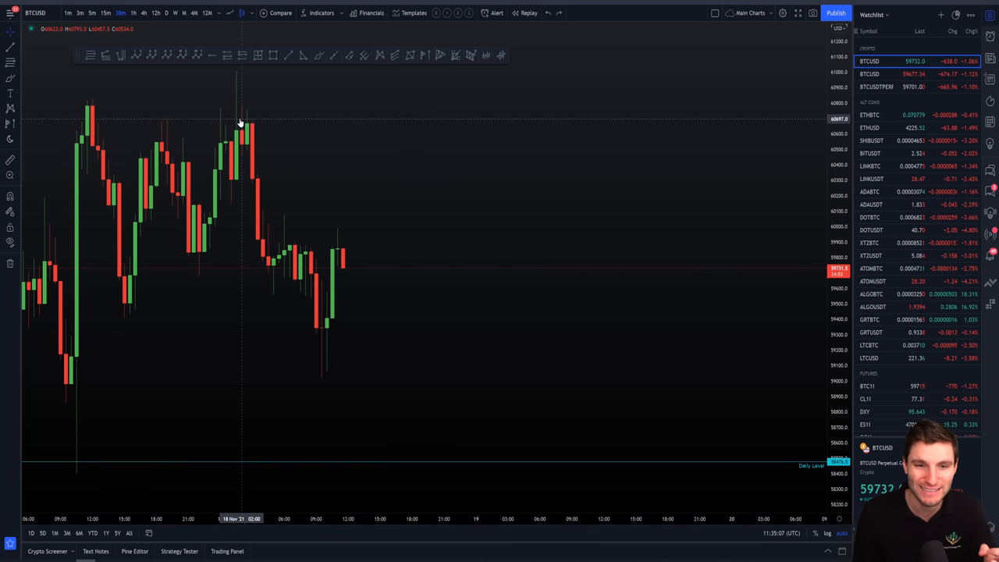
pyautogui.moveTo(241, 75)
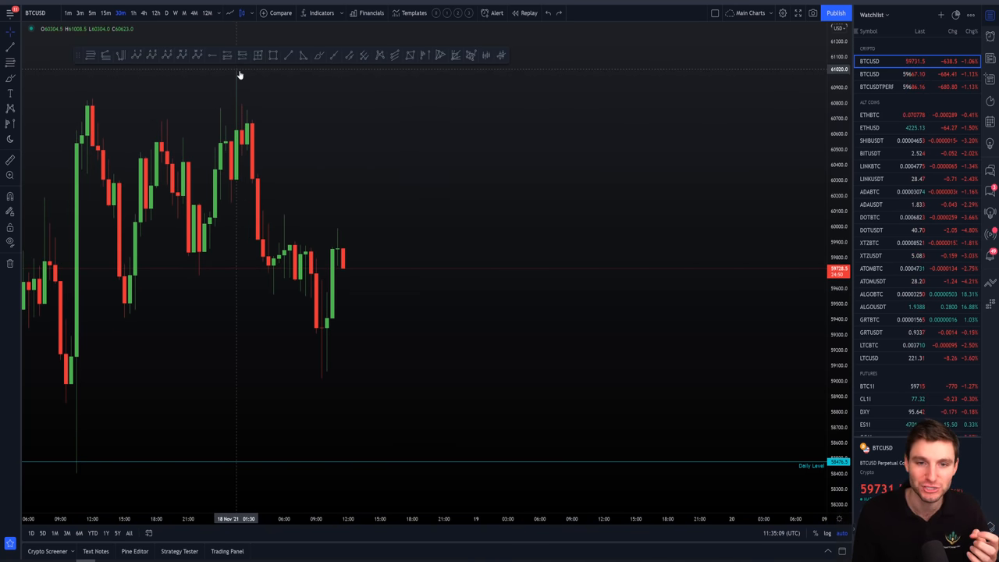
pyautogui.moveTo(425, 315)
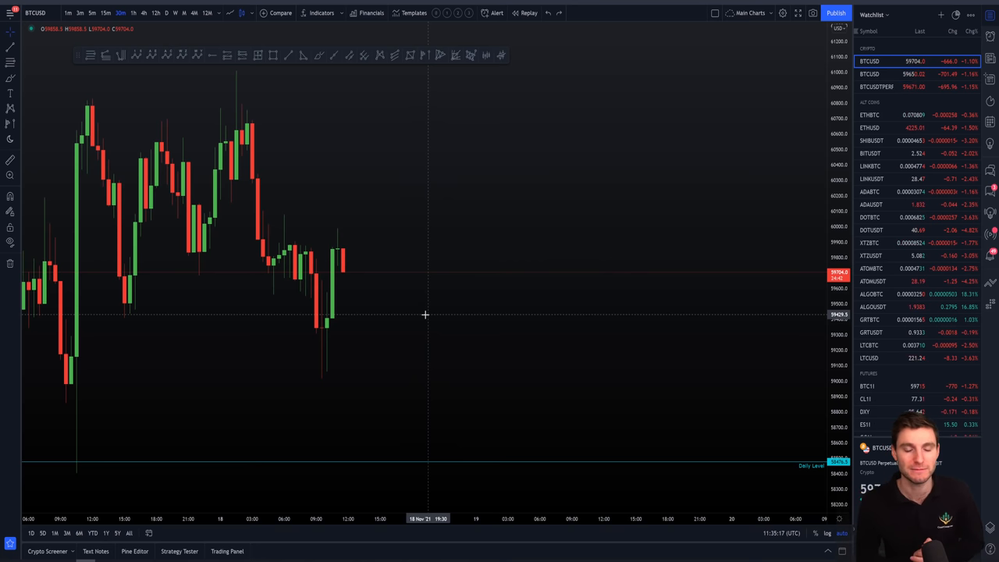
pyautogui.moveTo(342, 168)
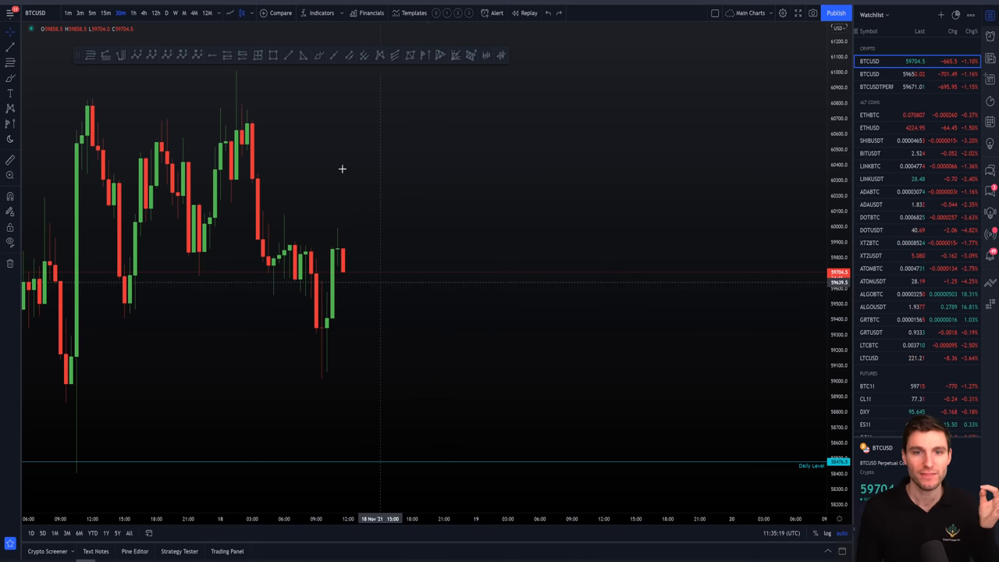
pyautogui.moveTo(303, 304)
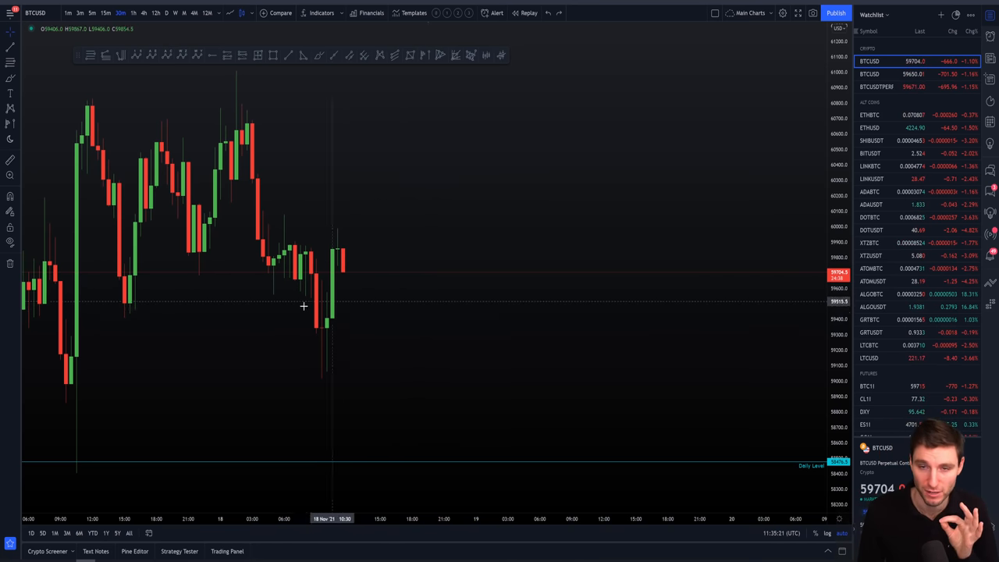
pyautogui.moveTo(353, 308)
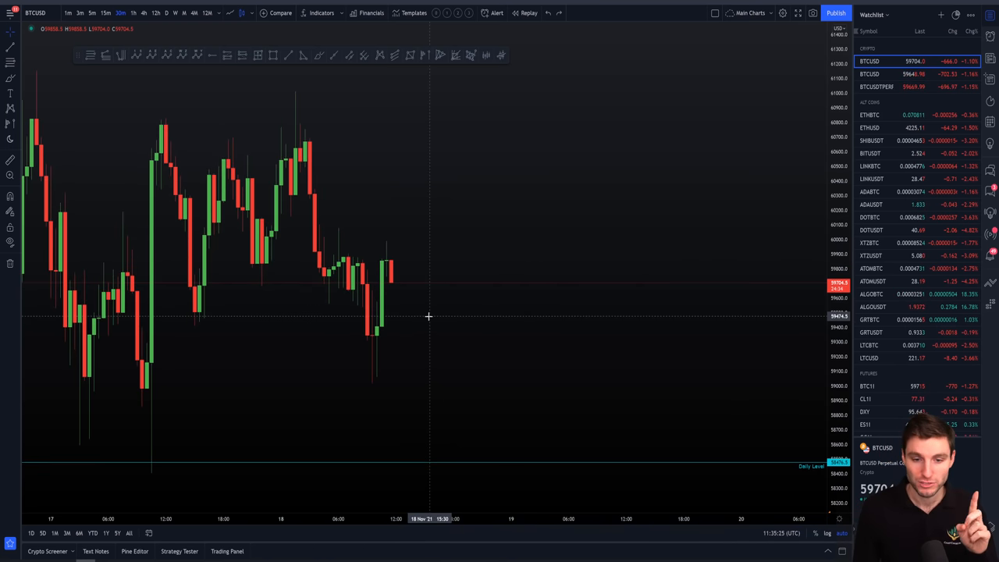
pyautogui.moveTo(391, 278)
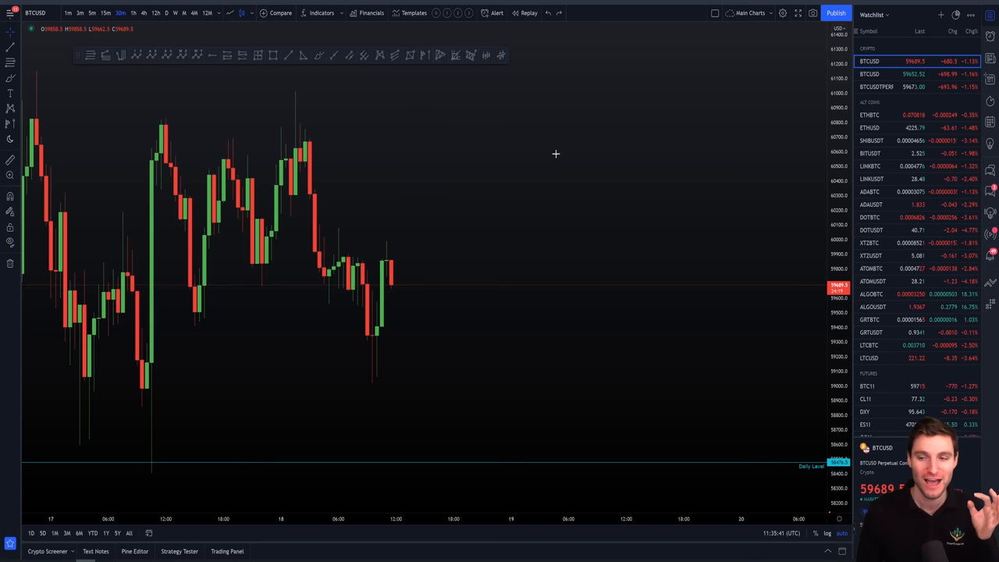
pyautogui.moveTo(662, 379)
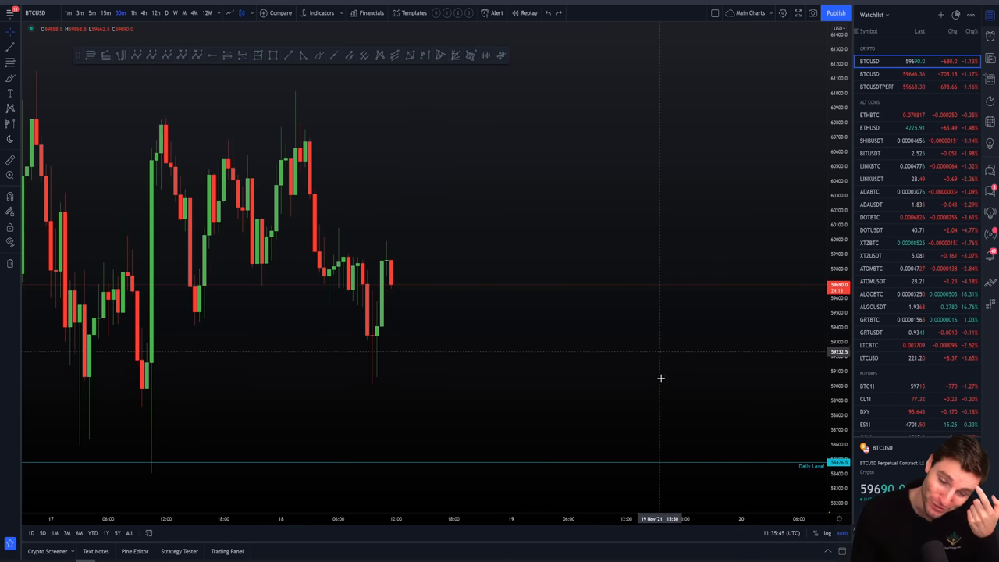
pyautogui.moveTo(737, 334)
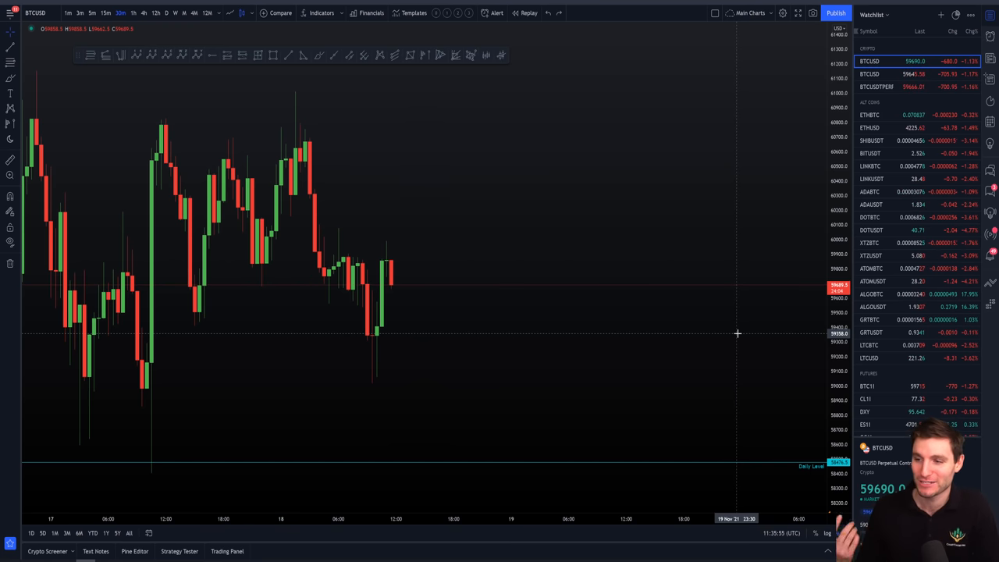
pyautogui.moveTo(487, 225)
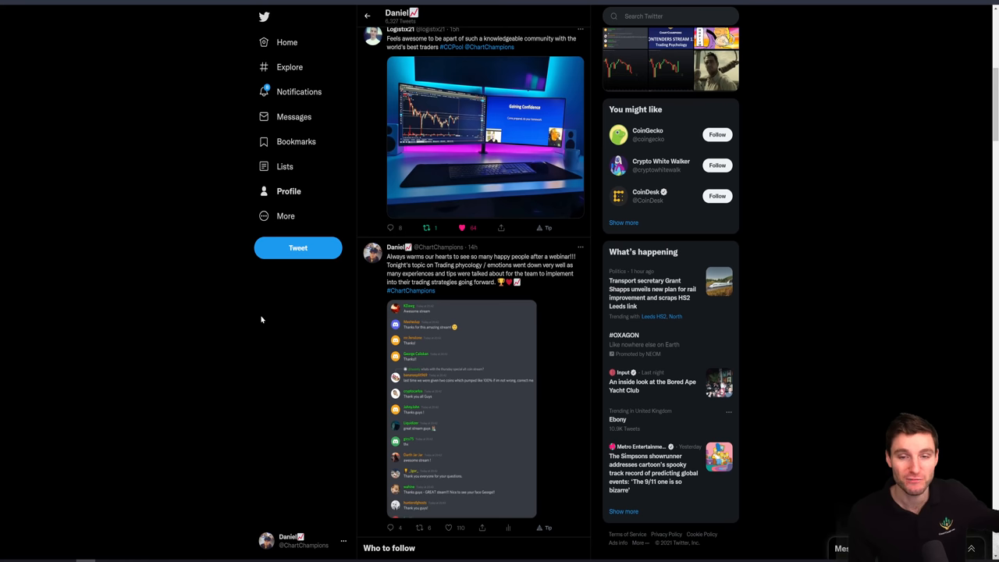
pyautogui.scroll(-3)
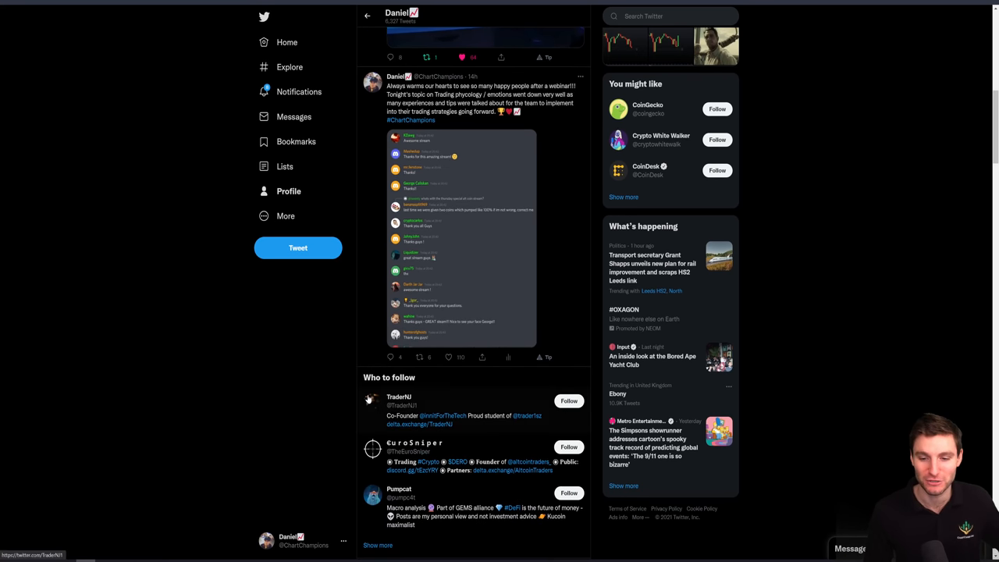
pyautogui.scroll(-3)
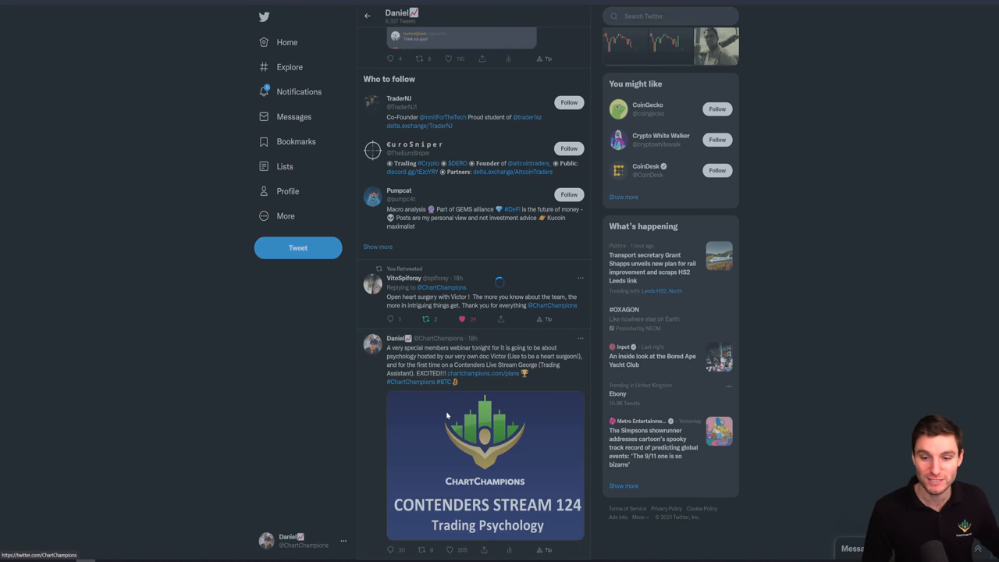
pyautogui.click(484, 465)
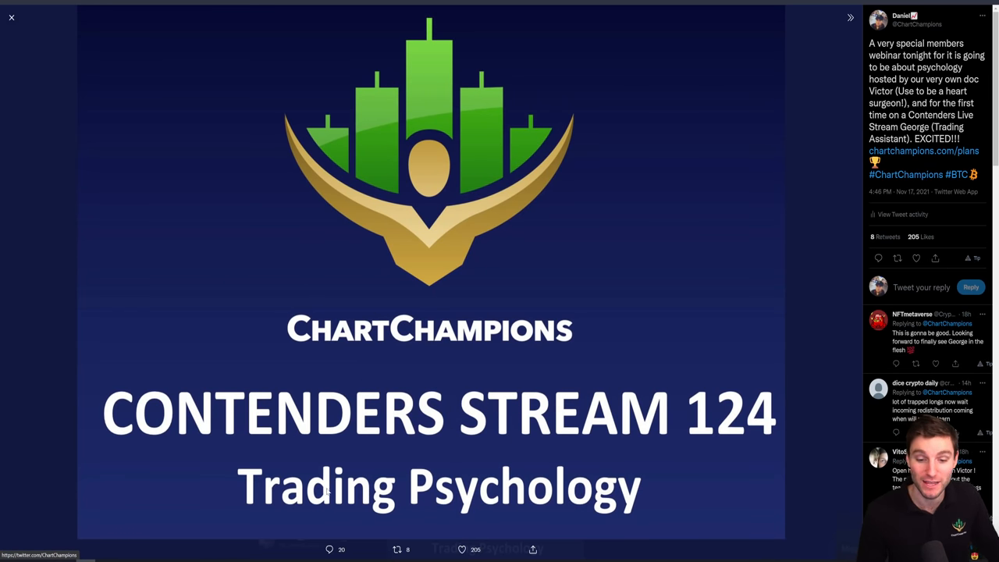
pyautogui.click(12, 17)
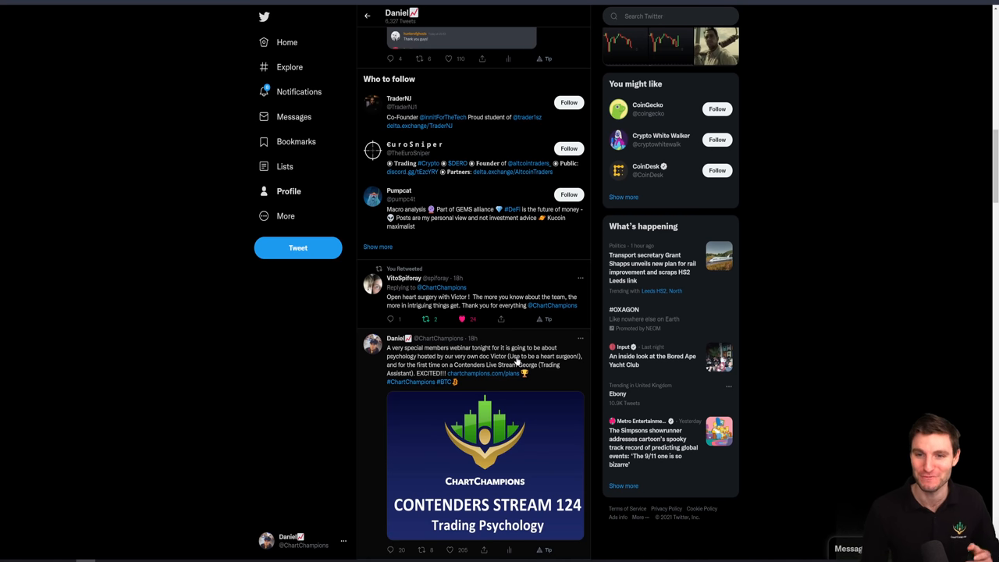
pyautogui.scroll(-3)
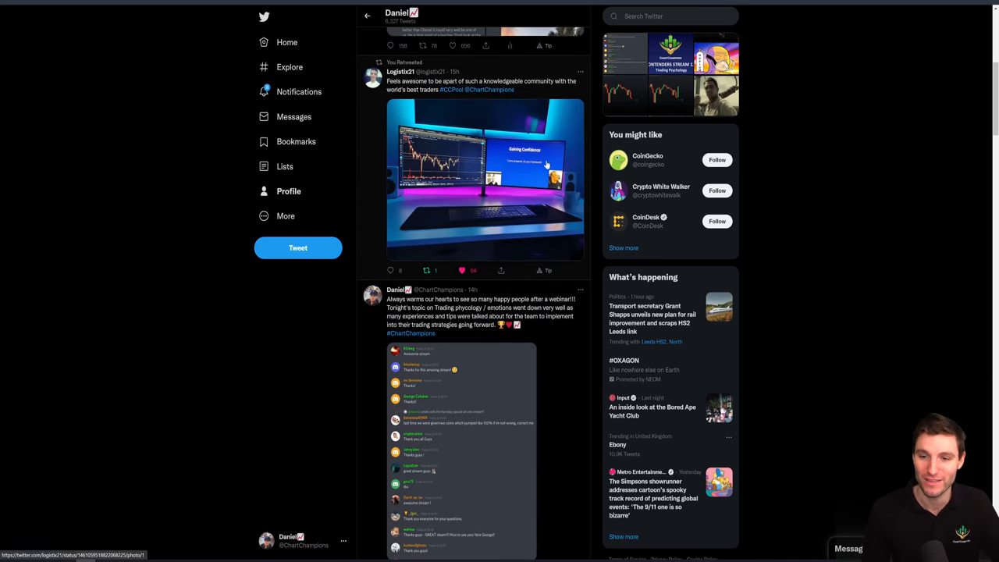
pyautogui.click(484, 181)
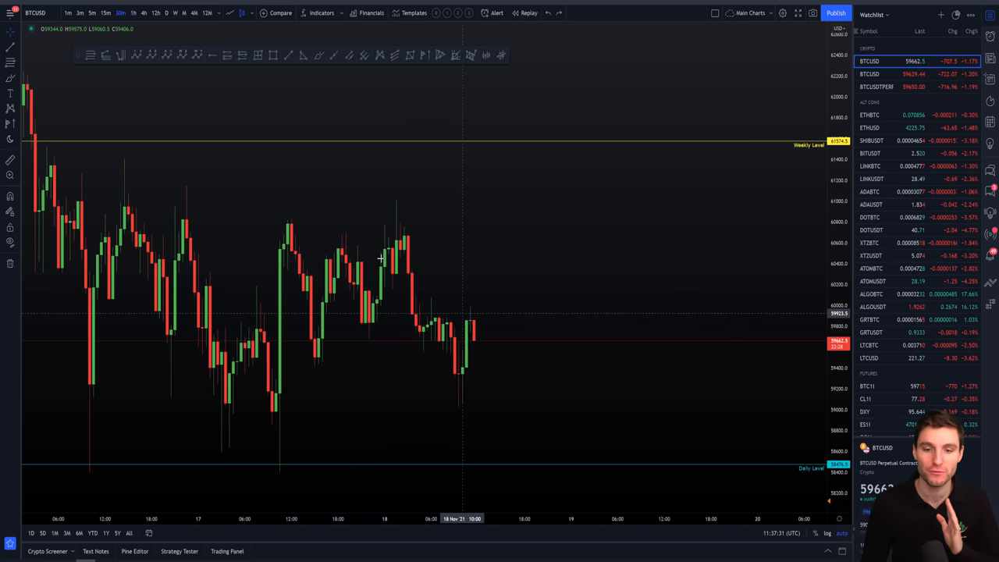
pyautogui.moveTo(503, 326)
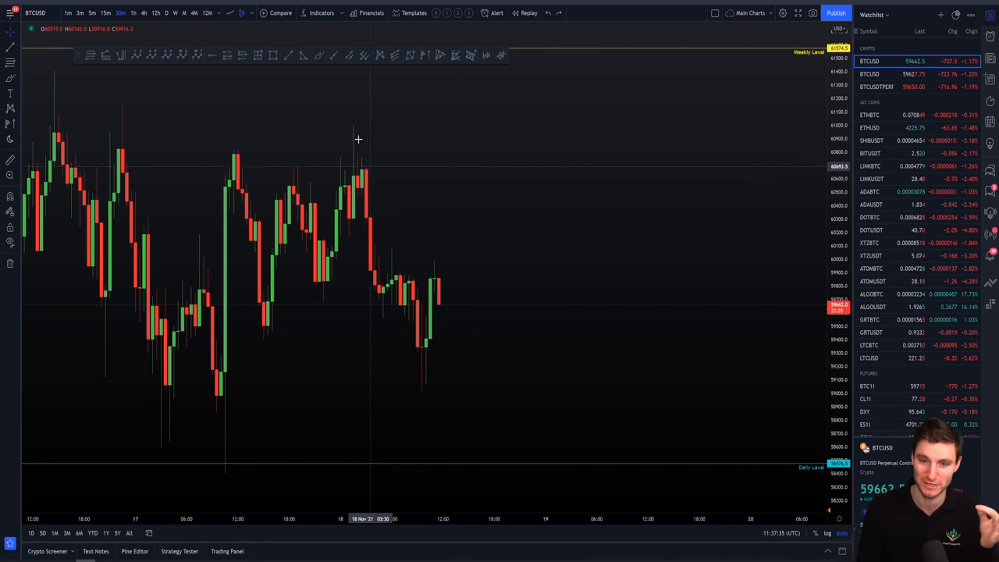
pyautogui.moveTo(339, 138)
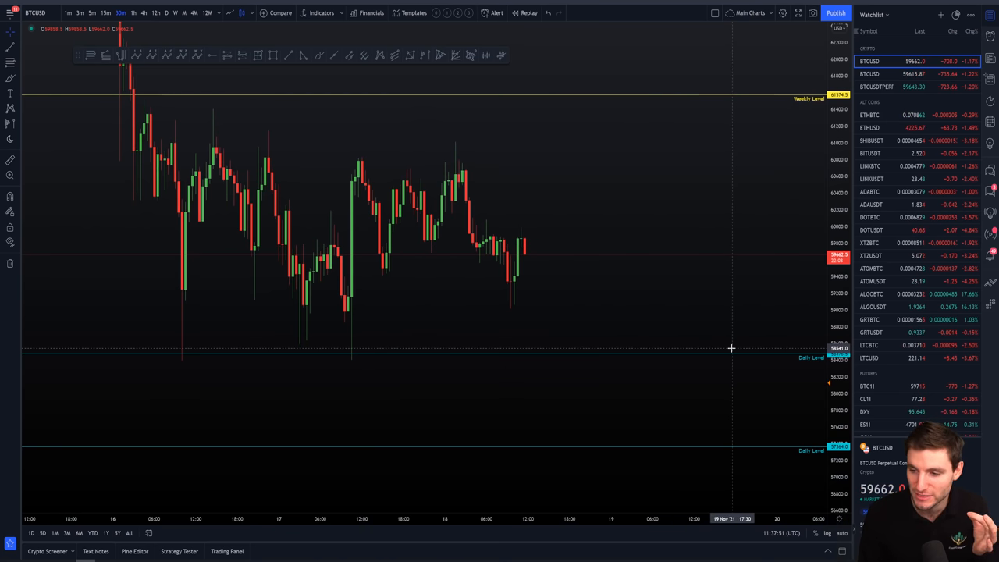
pyautogui.moveTo(740, 306)
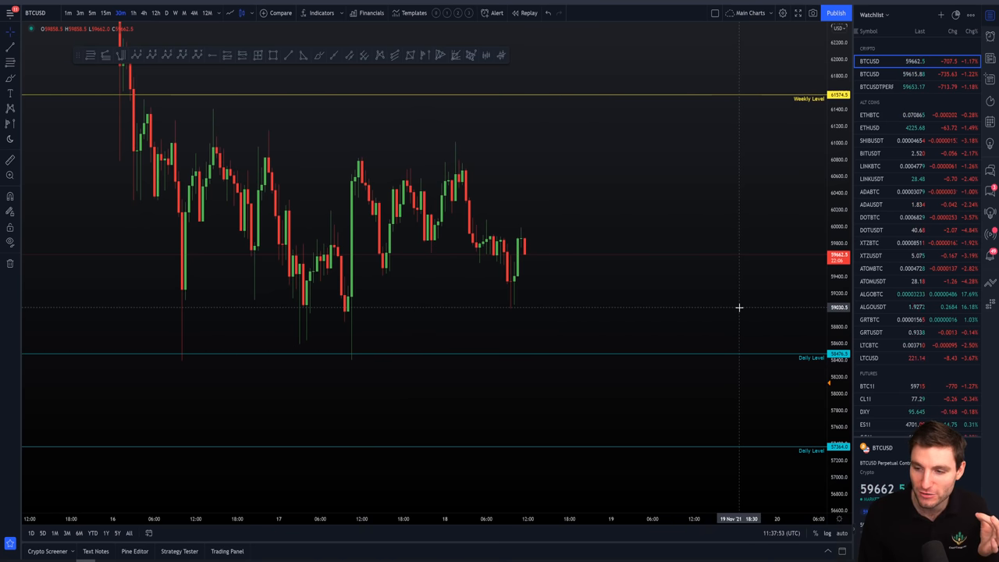
pyautogui.moveTo(181, 356)
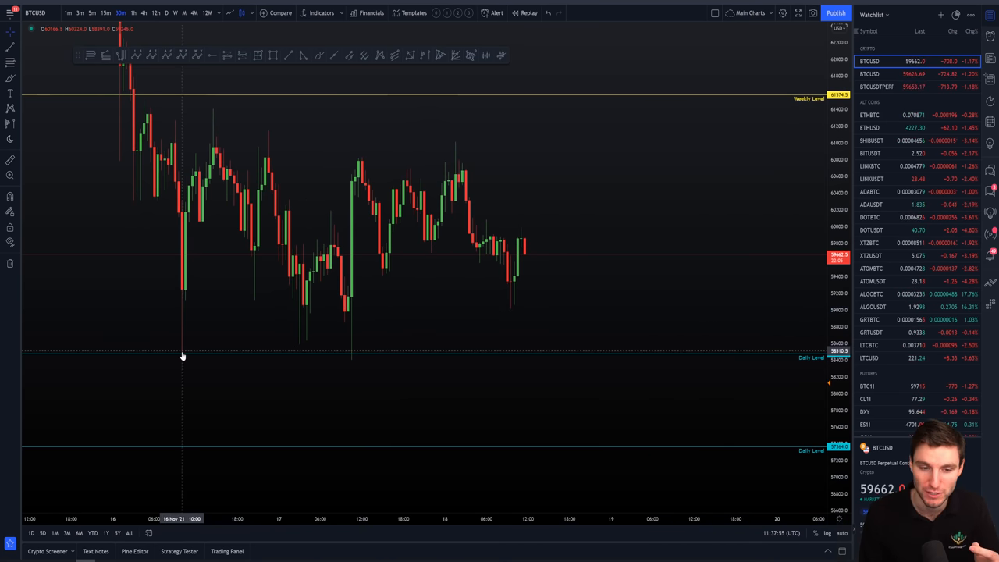
pyautogui.moveTo(212, 107)
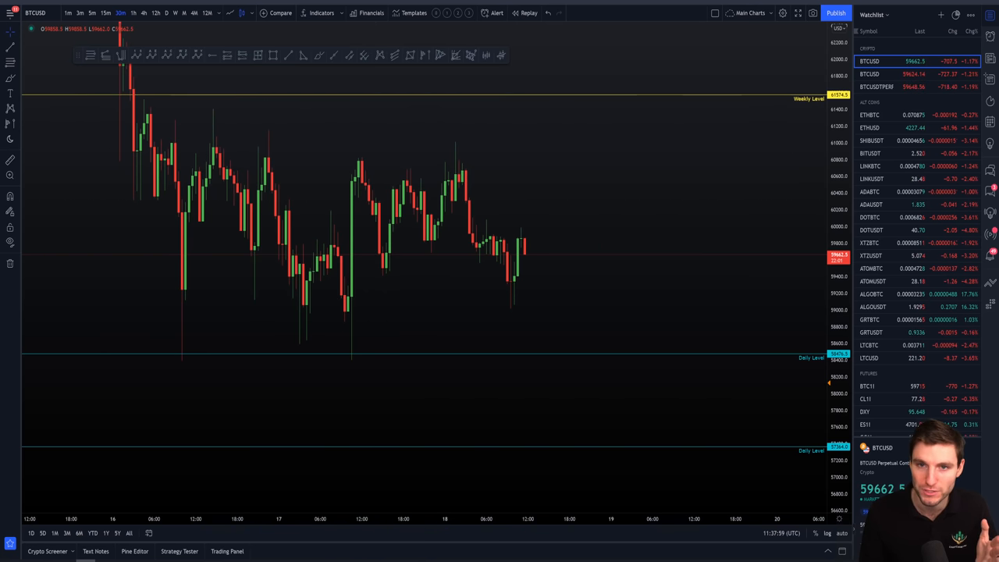
pyautogui.moveTo(577, 265)
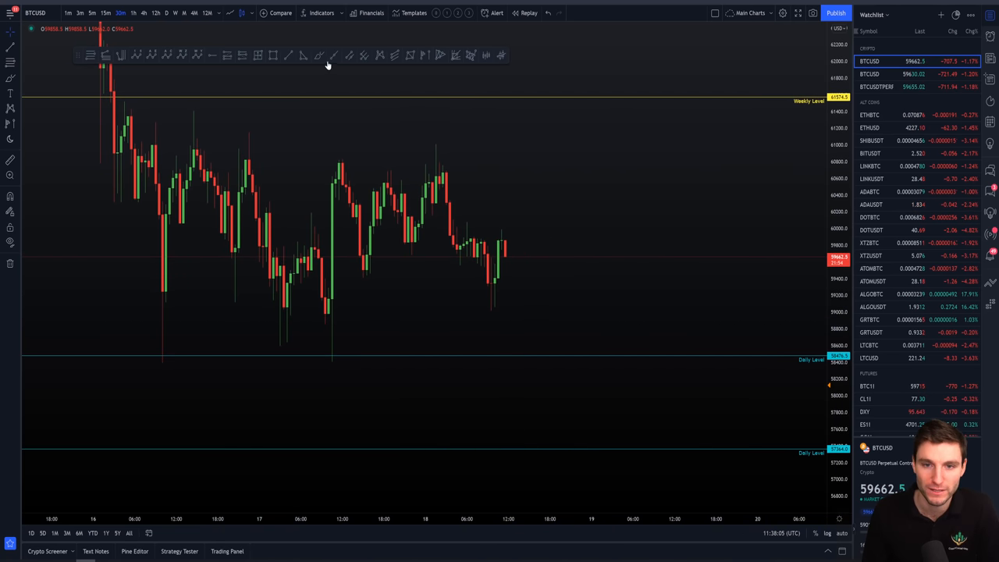
pyautogui.click(319, 56)
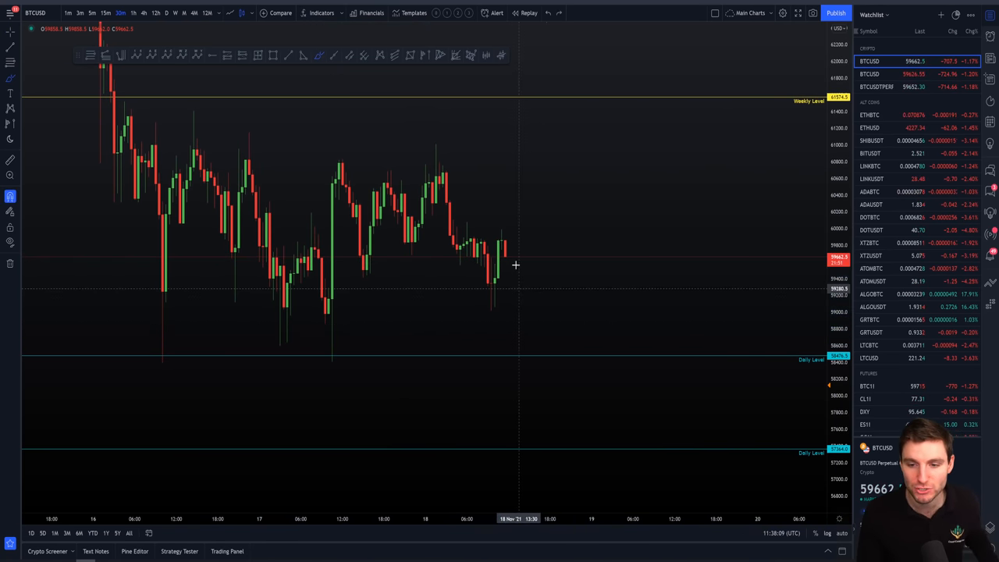
pyautogui.moveTo(516, 262); pyautogui.dragTo(537, 387)
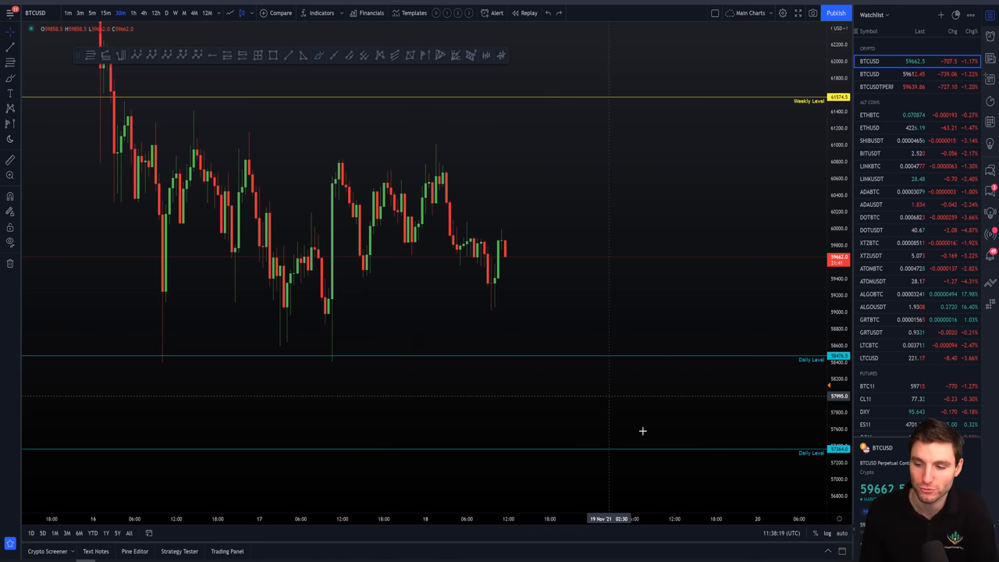
pyautogui.moveTo(639, 437)
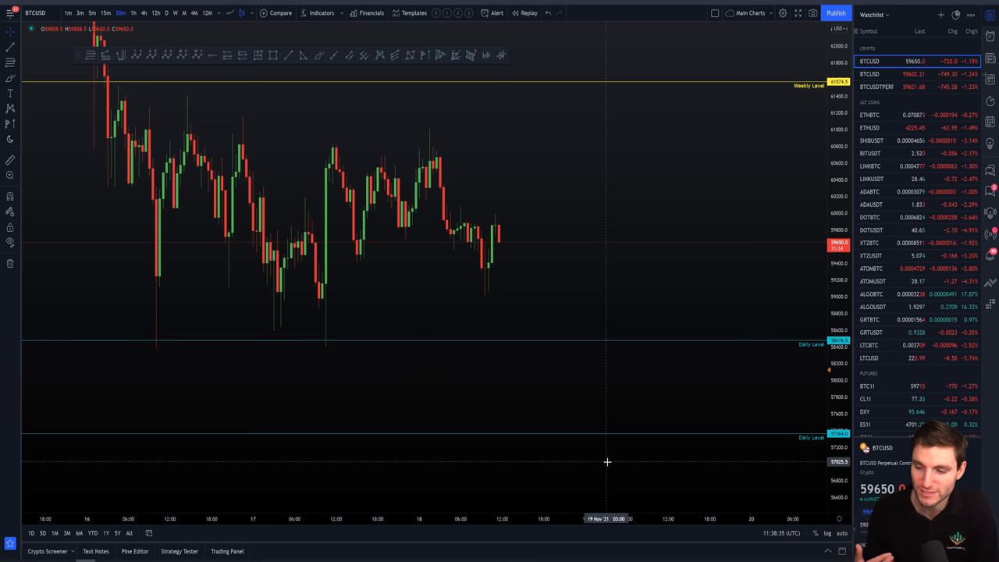
pyautogui.moveTo(593, 431)
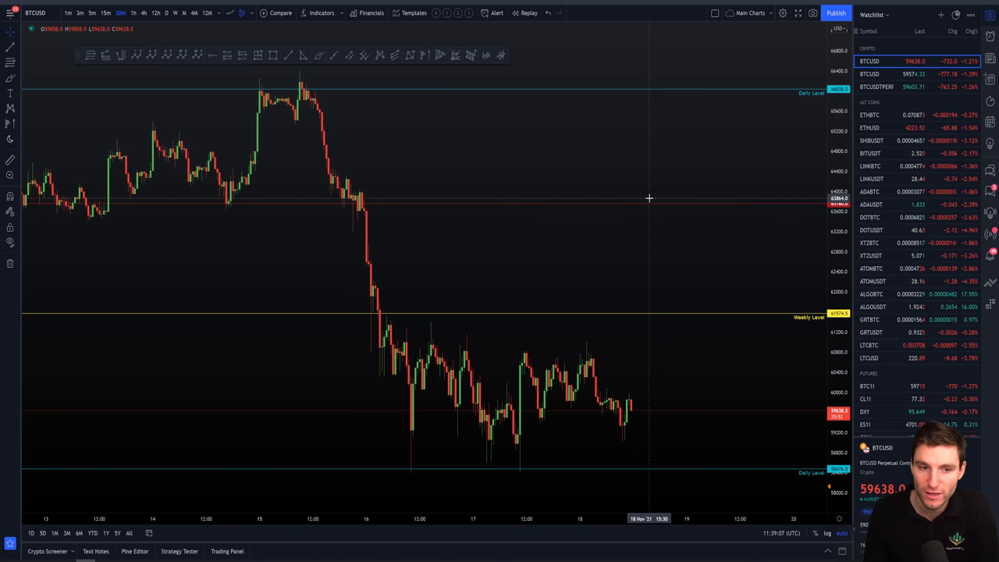
pyautogui.moveTo(814, 225)
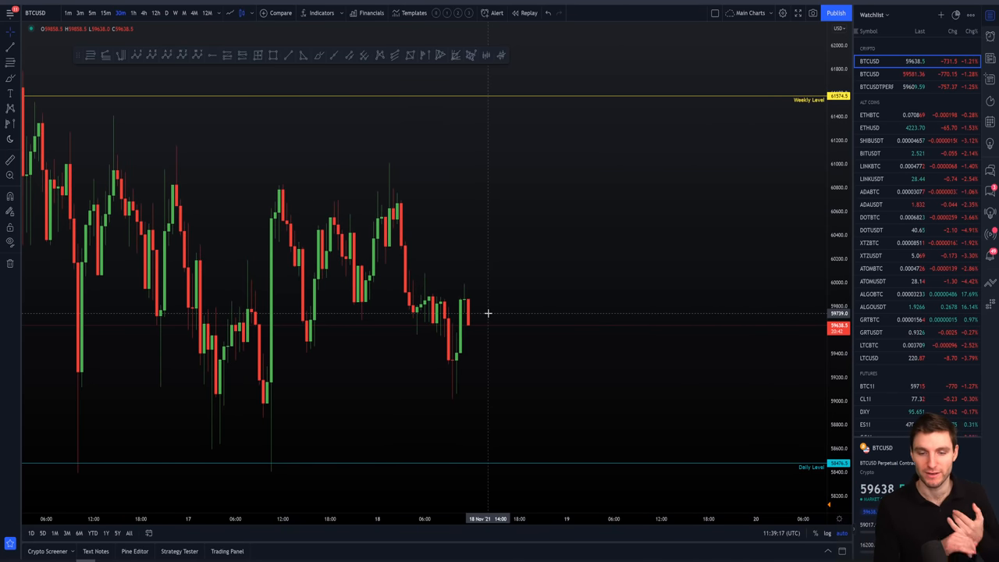
pyautogui.moveTo(540, 164)
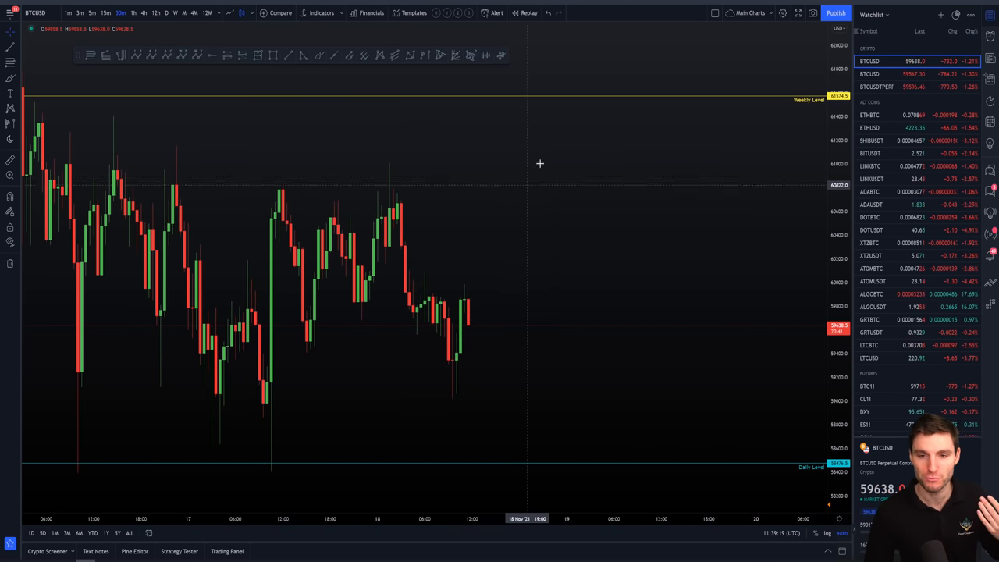
pyautogui.moveTo(608, 188)
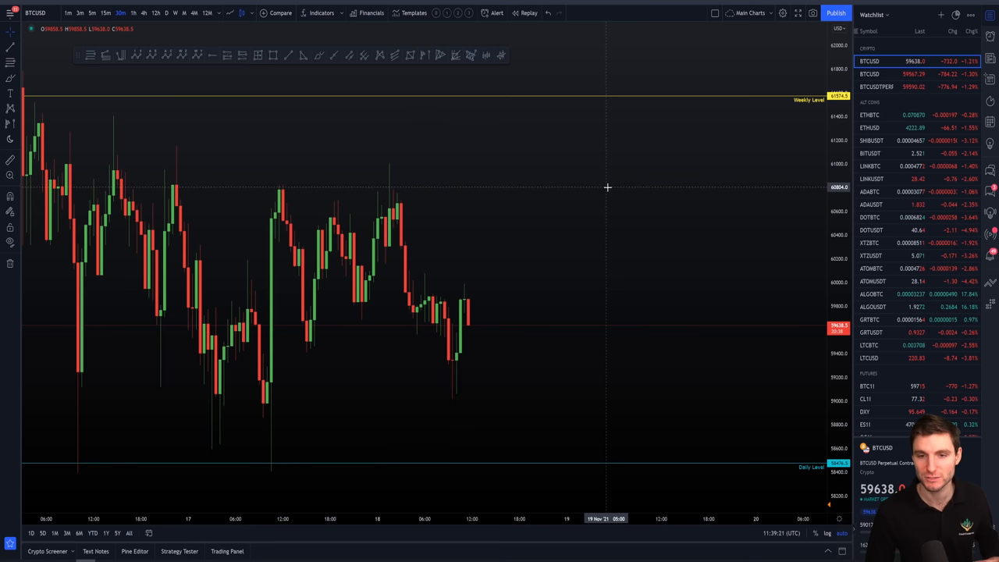
pyautogui.moveTo(639, 99)
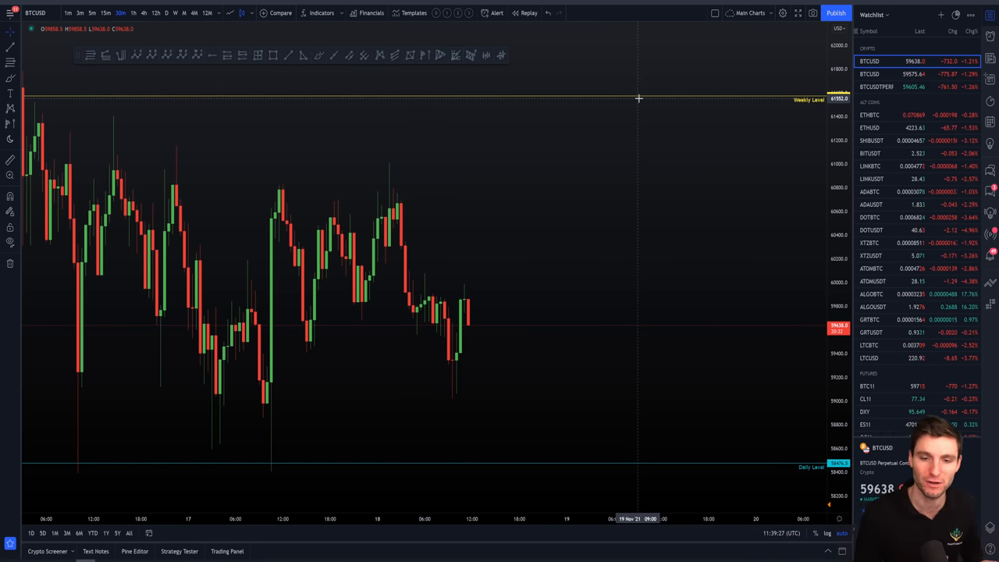
pyautogui.moveTo(583, 488)
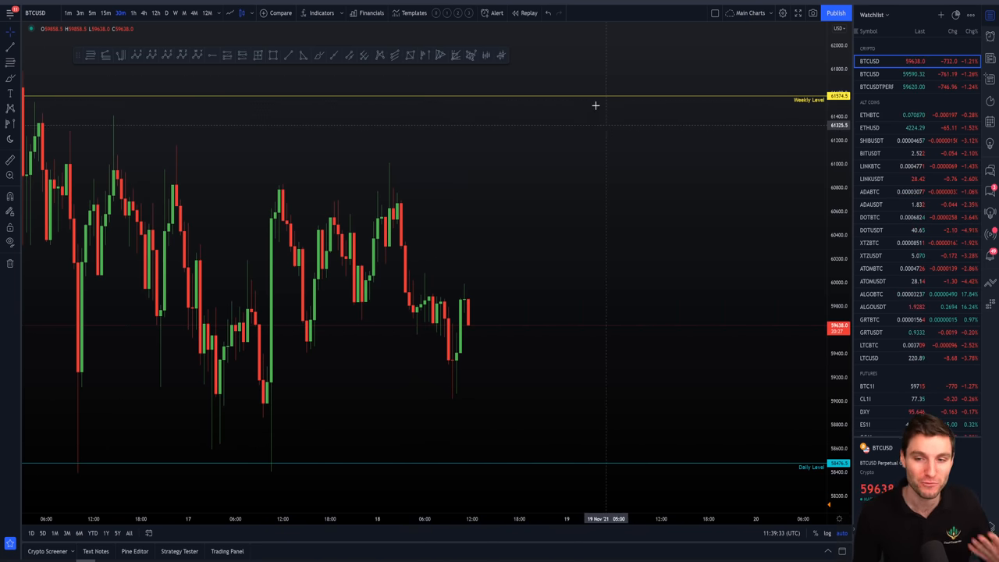
pyautogui.moveTo(599, 117)
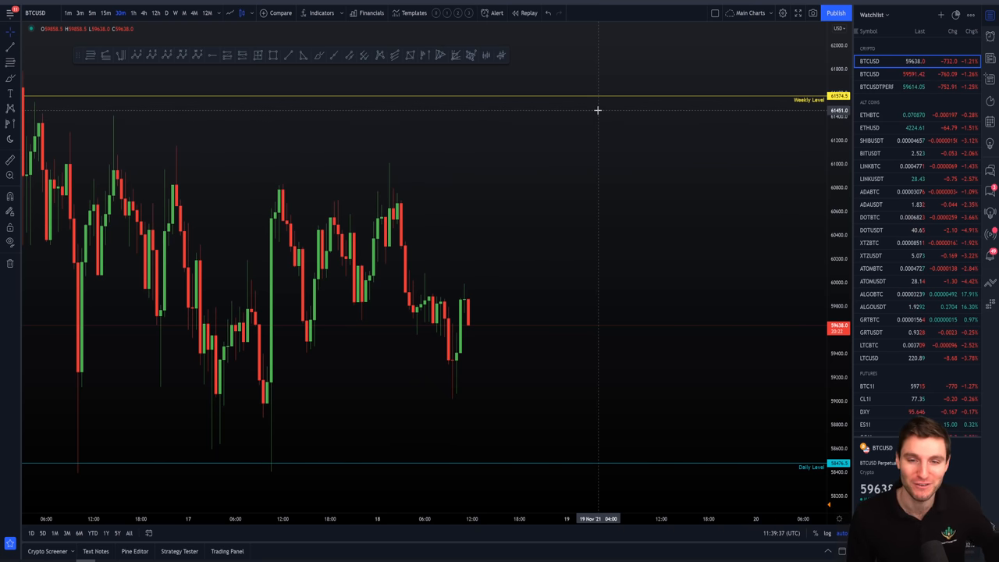
pyautogui.moveTo(559, 181)
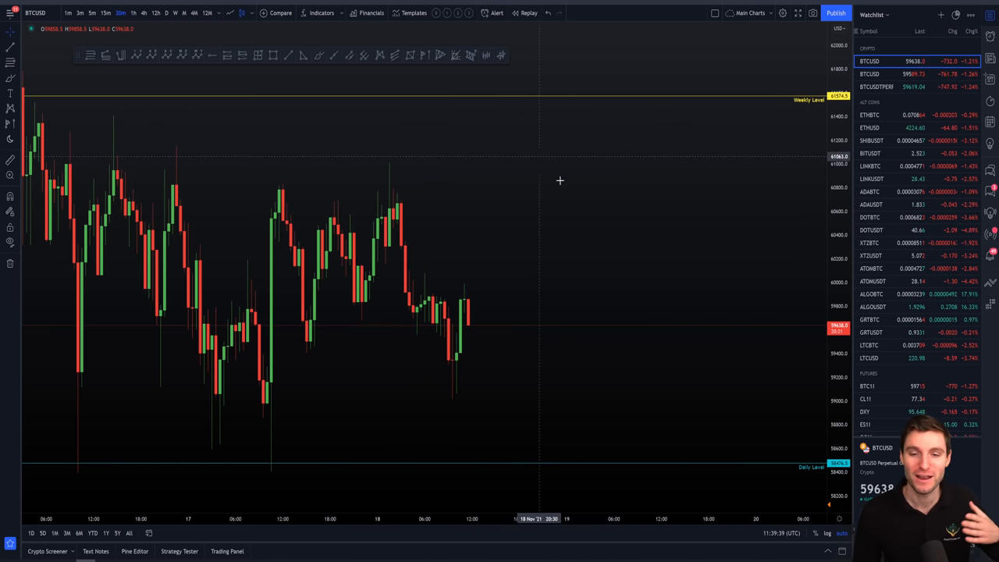
pyautogui.moveTo(569, 153)
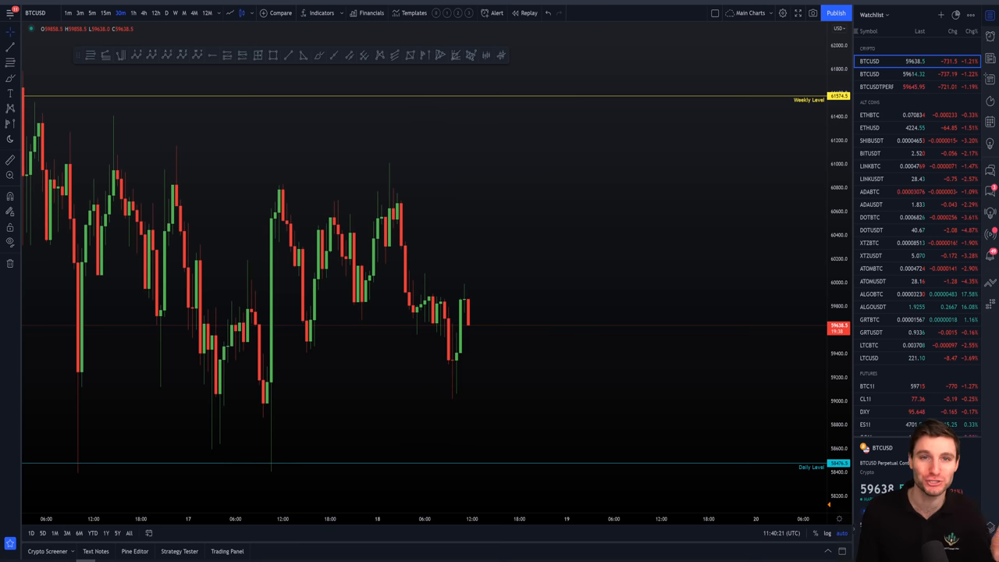
pyautogui.moveTo(656, 155)
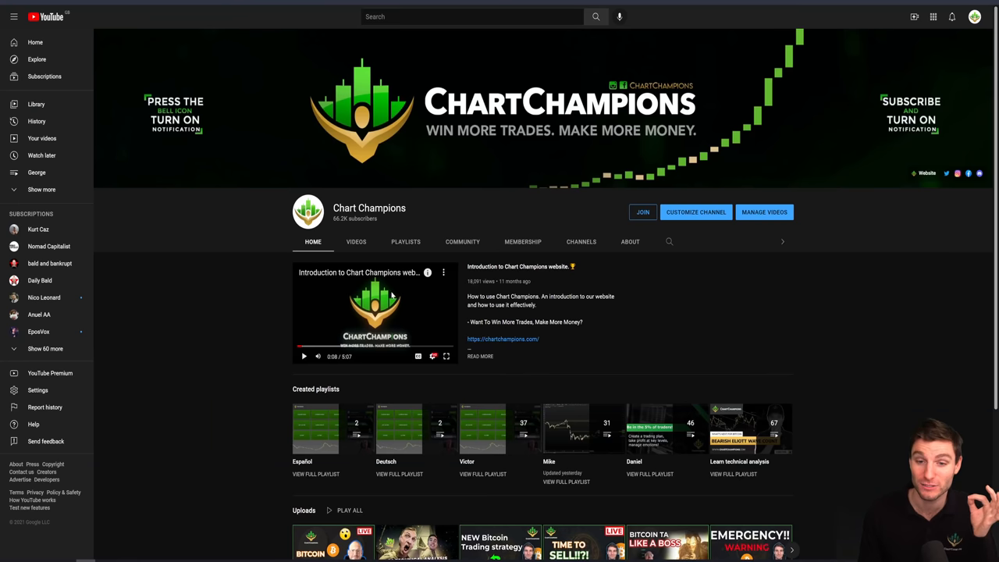
pyautogui.moveTo(363, 262)
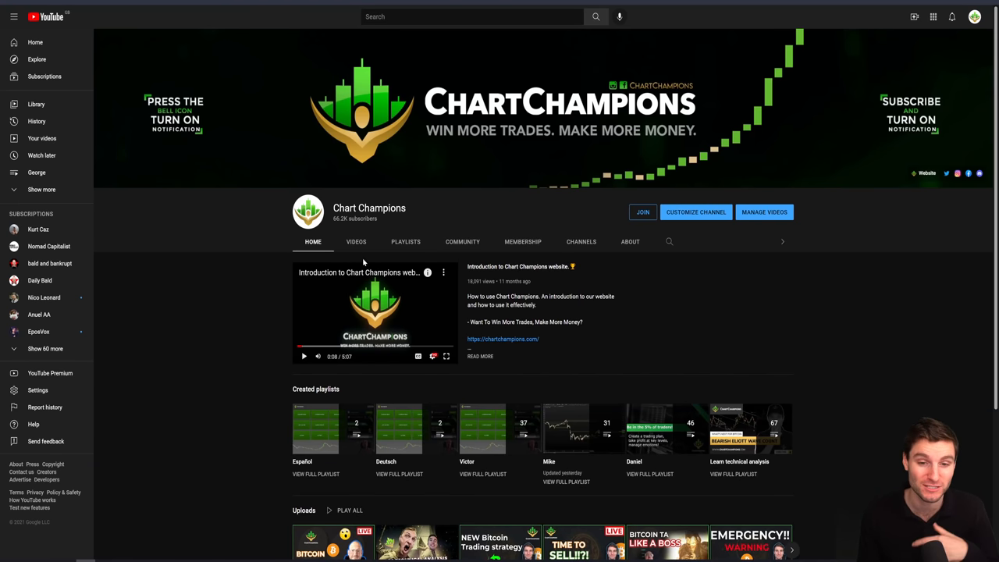
pyautogui.moveTo(385, 230)
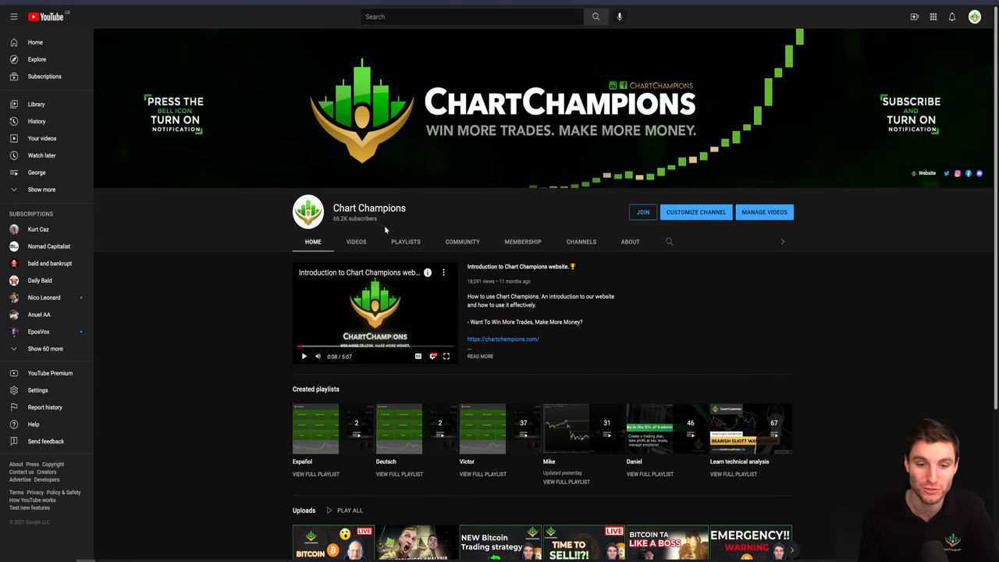
# Show the Chart Champions Community posts, scrolling to the latest bull post.
pyautogui.click(462, 240)
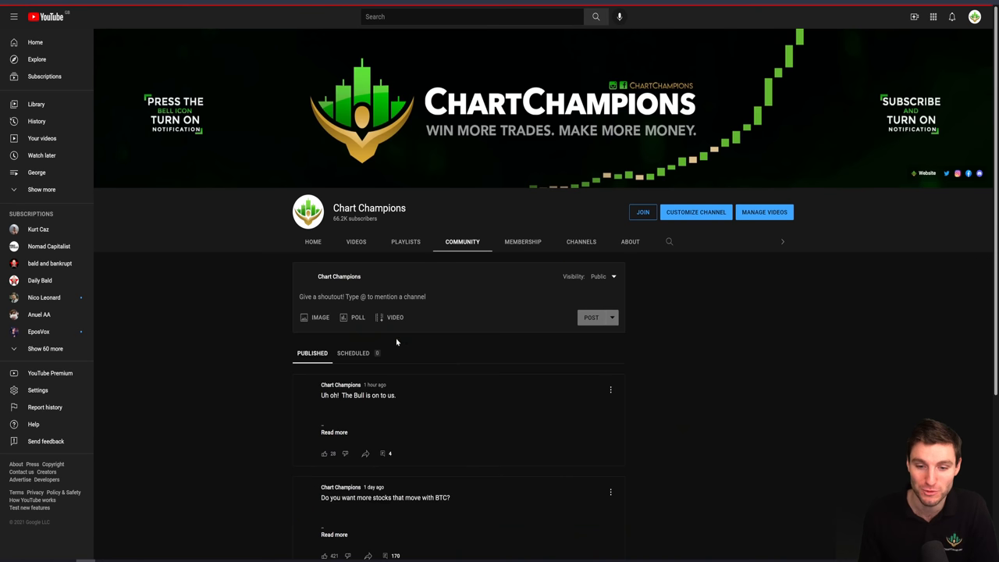
pyautogui.scroll(-3)
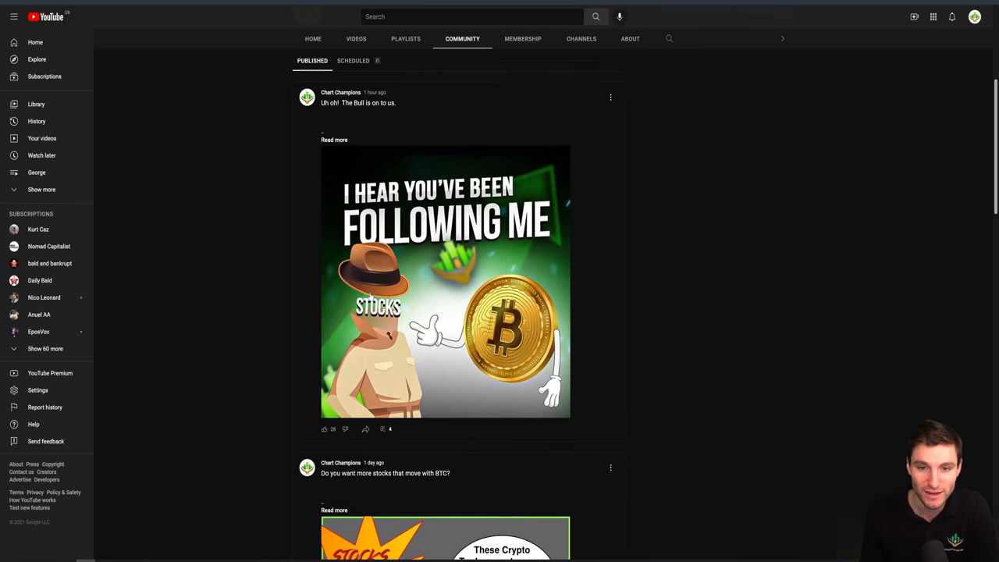
pyautogui.scroll(3)
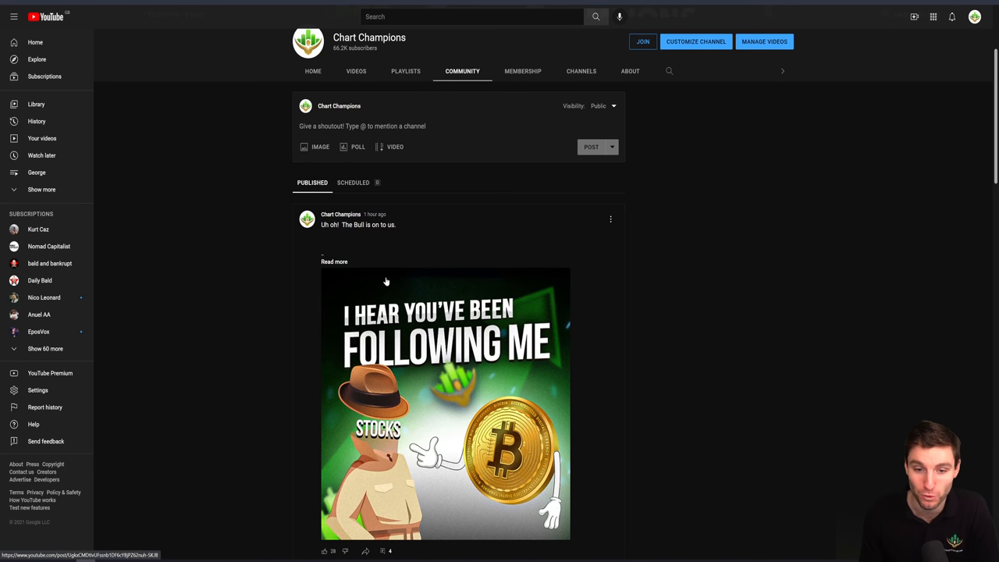
pyautogui.moveTo(284, 326)
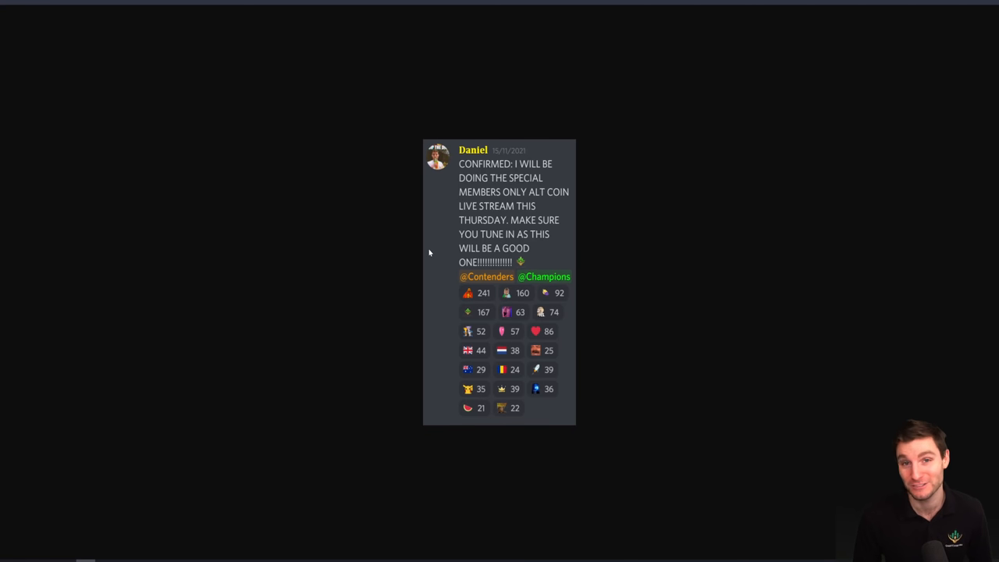
pyautogui.moveTo(231, 316)
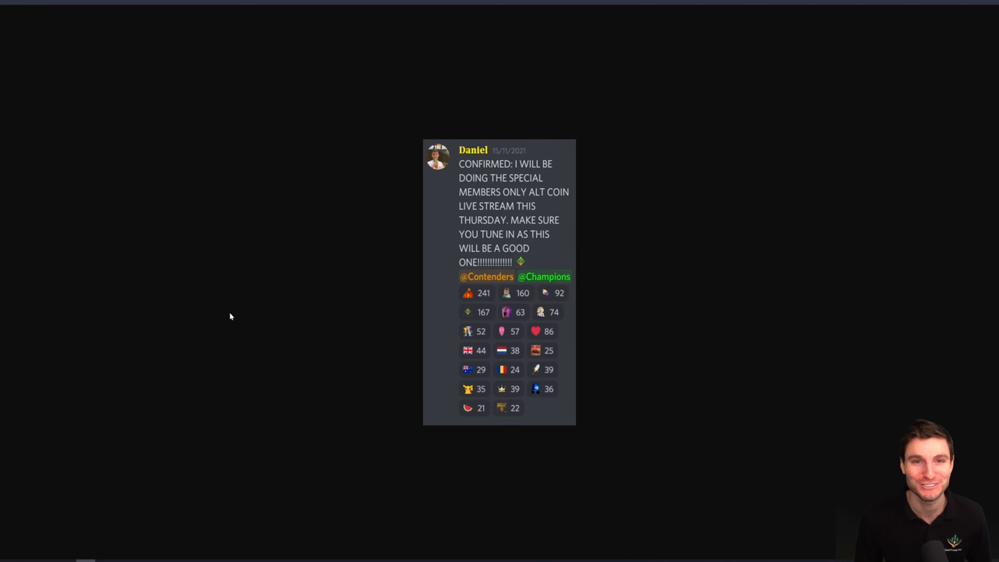